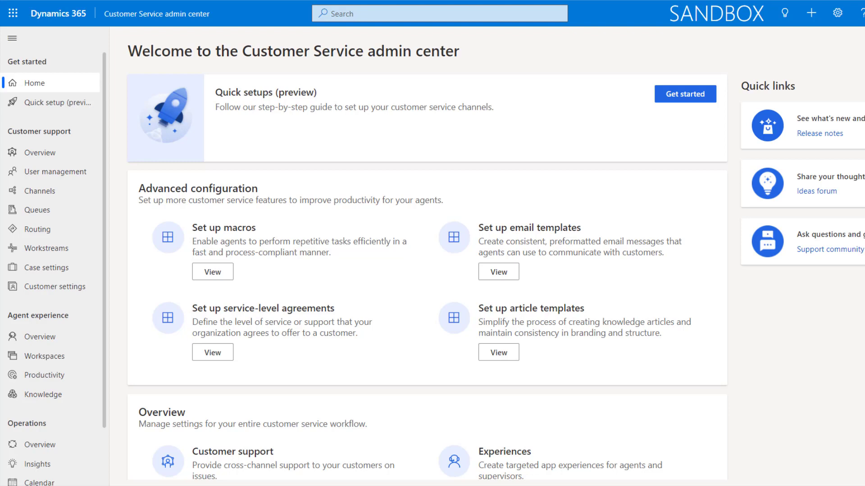
{"action": "mouse_move", "coordinate": [239, 175]}
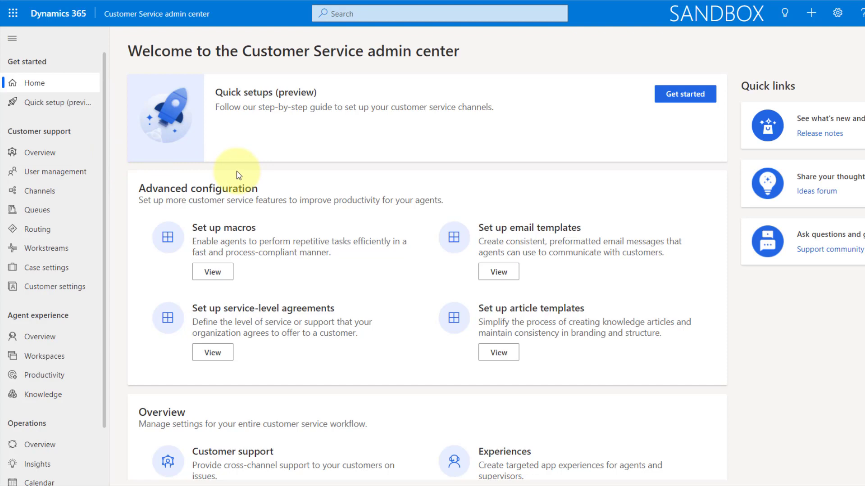
{"action": "mouse_move", "coordinate": [55, 103]}
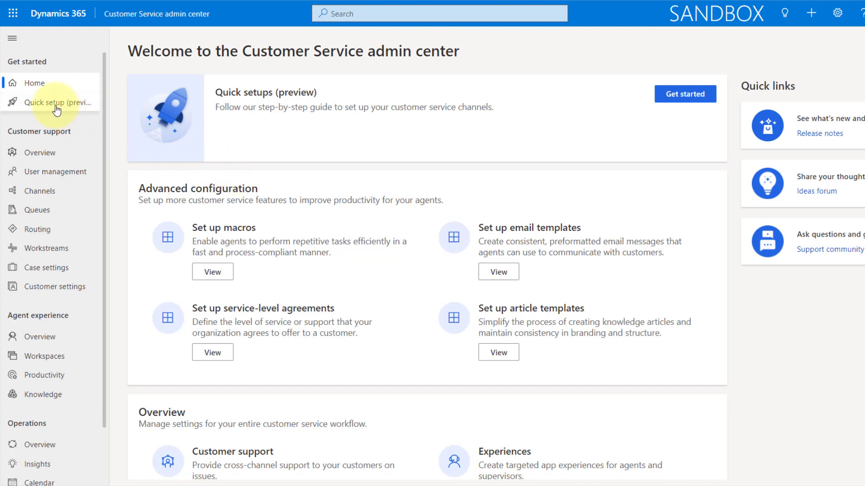
{"action": "mouse_move", "coordinate": [55, 103]}
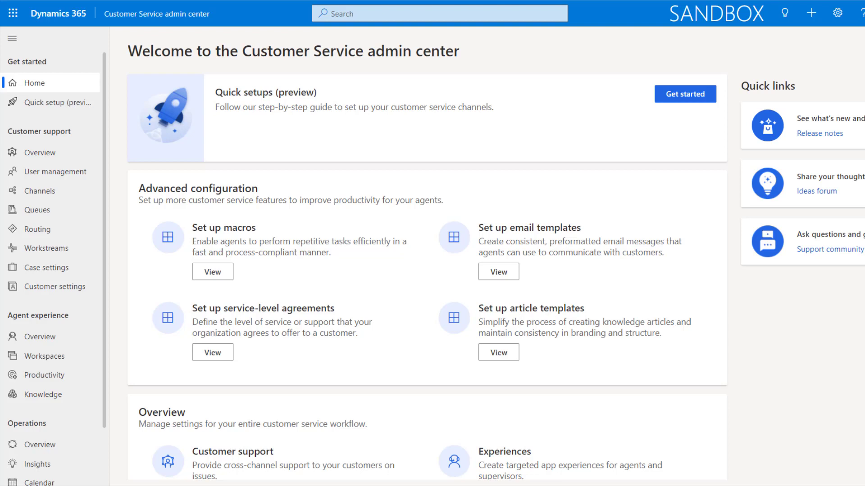
{"action": "mouse_move", "coordinate": [198, 175]}
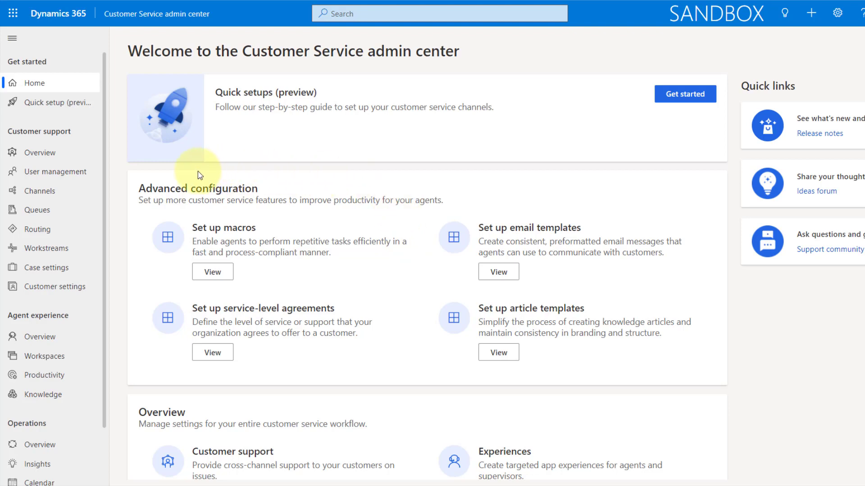
{"action": "mouse_move", "coordinate": [577, 394]}
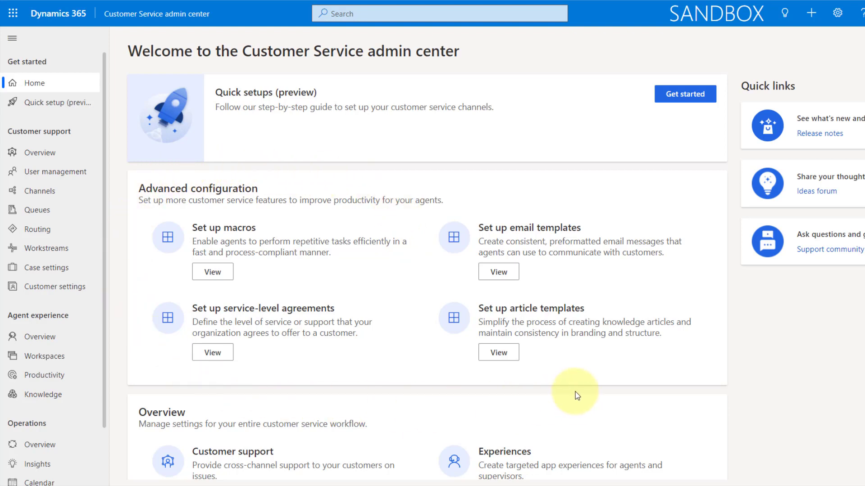
{"action": "mouse_move", "coordinate": [296, 266]}
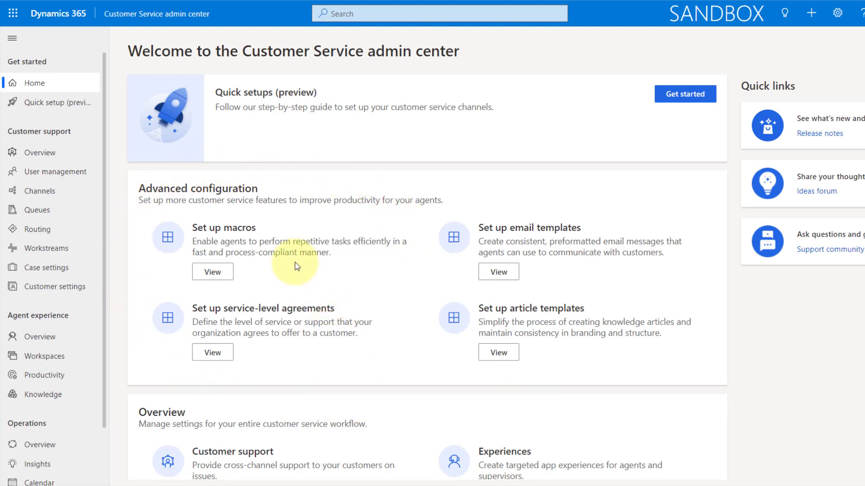
{"action": "mouse_move", "coordinate": [231, 239]}
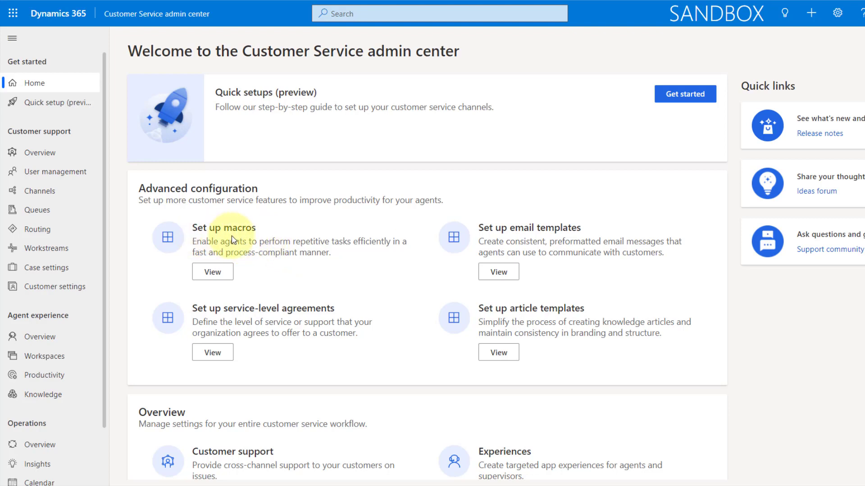
{"action": "mouse_move", "coordinate": [274, 309]}
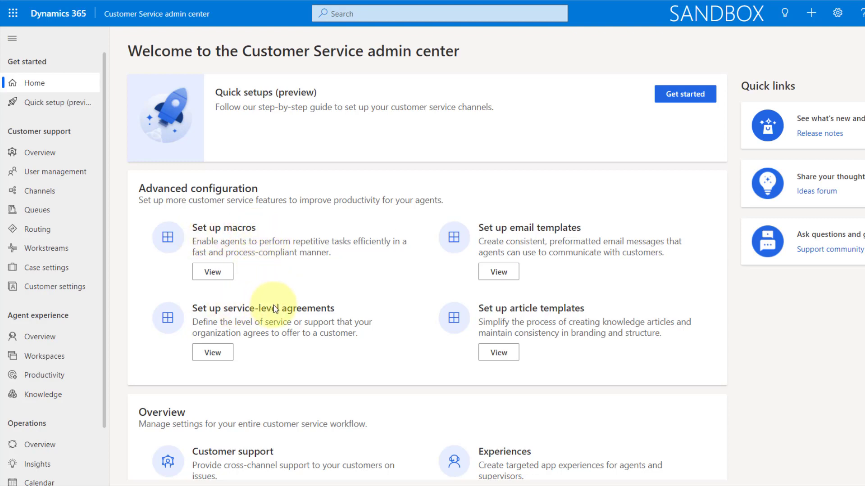
{"action": "mouse_move", "coordinate": [585, 227]}
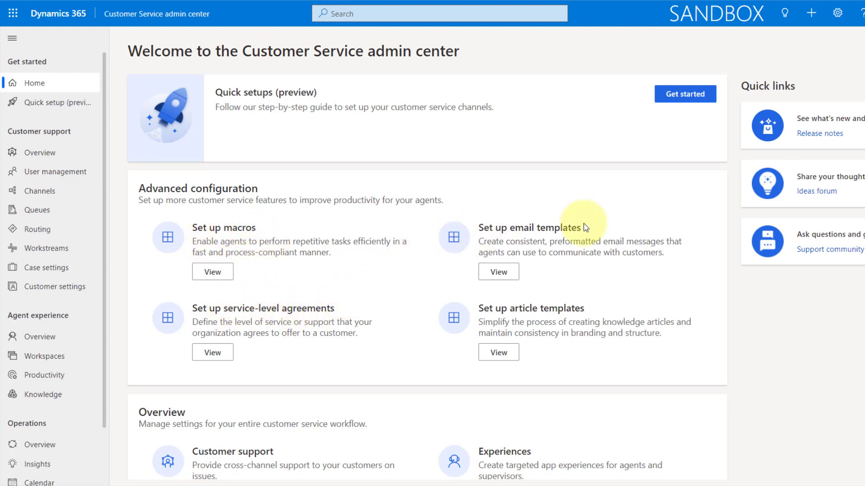
{"action": "mouse_move", "coordinate": [570, 357]}
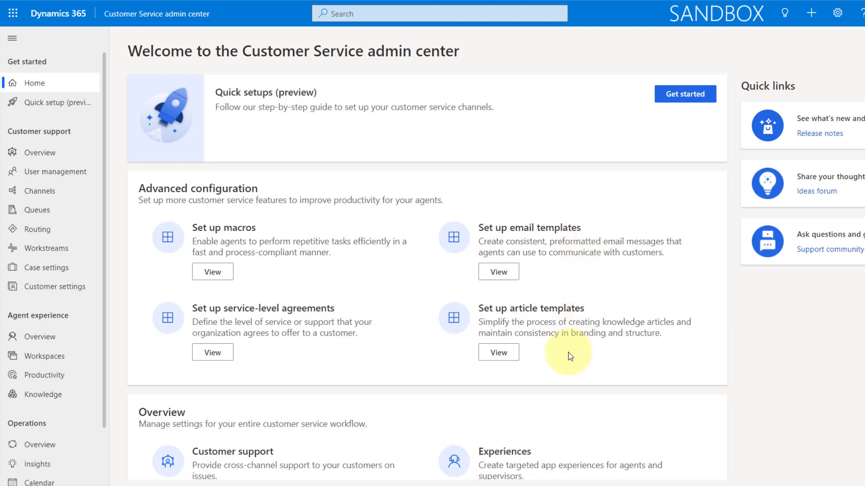
Launch the Quick setups (preview) wizard from its Get started card, landing on Name your setup.
{"action": "scroll", "scroll_direction": "down", "scroll_amount": 3}
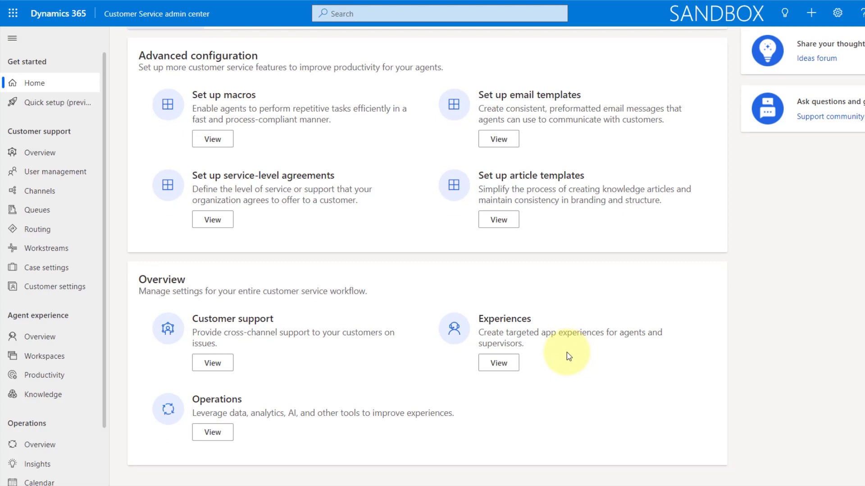
{"action": "mouse_move", "coordinate": [231, 328]}
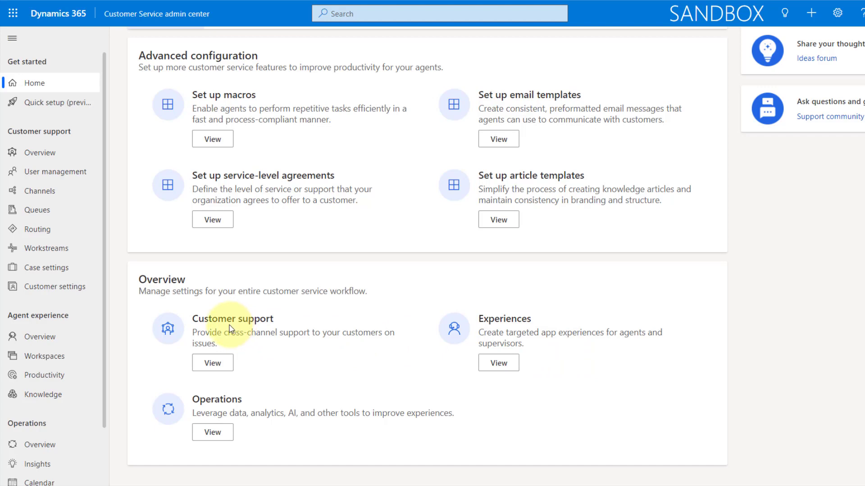
{"action": "mouse_move", "coordinate": [50, 171]}
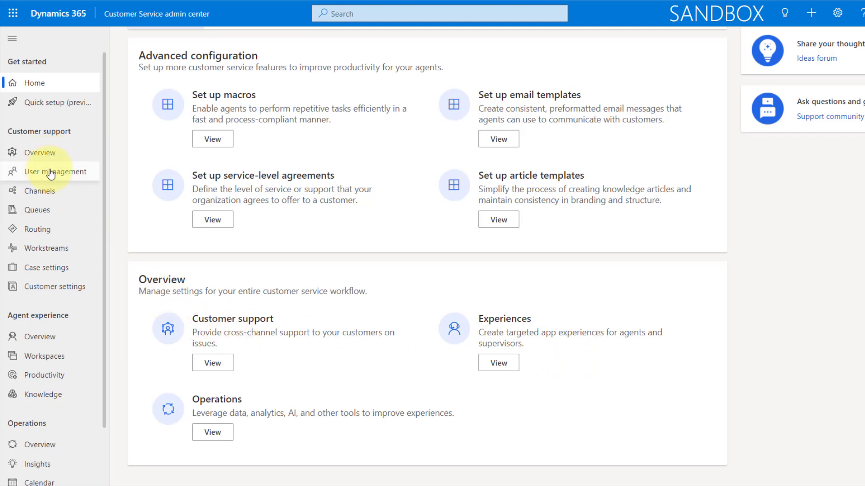
{"action": "mouse_move", "coordinate": [40, 210]}
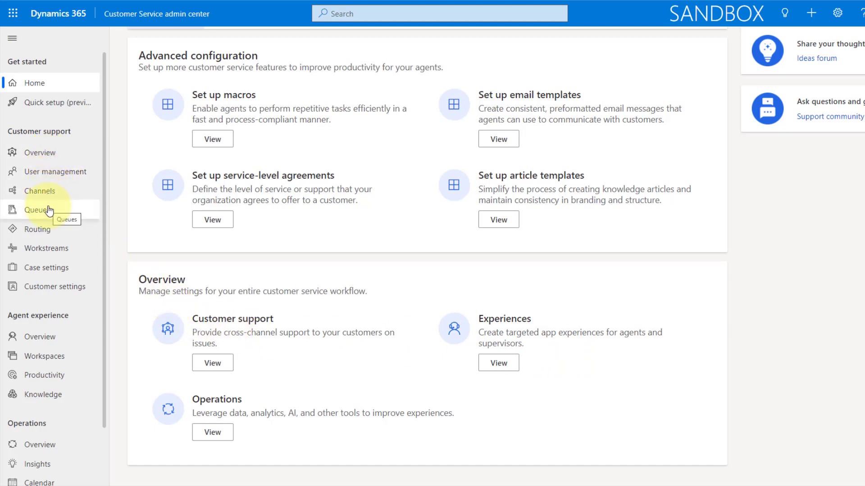
{"action": "mouse_move", "coordinate": [231, 323]}
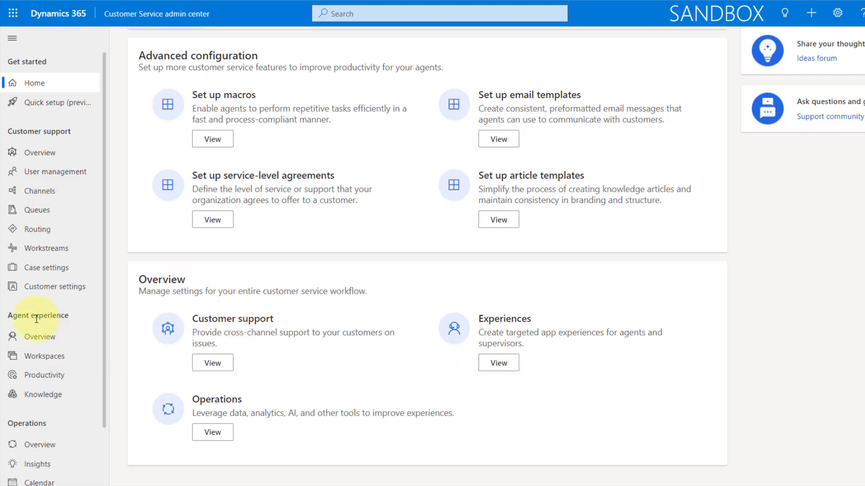
{"action": "mouse_move", "coordinate": [216, 399]}
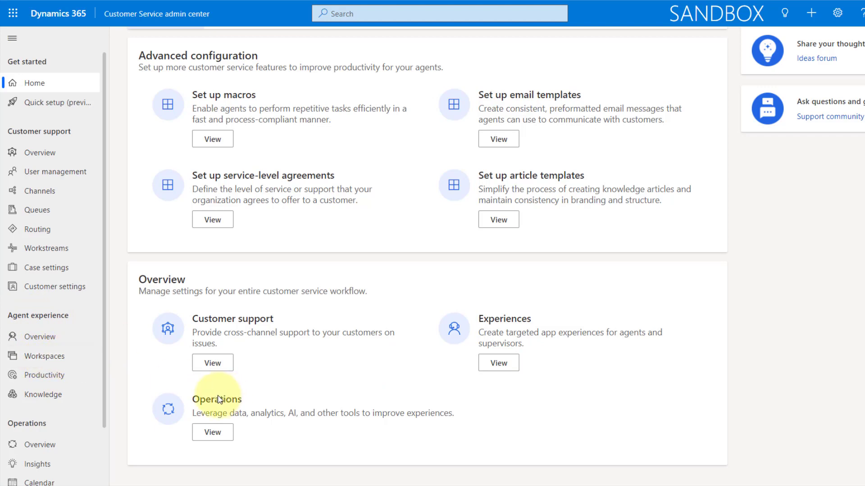
{"action": "scroll", "scroll_direction": "down", "scroll_amount": 3}
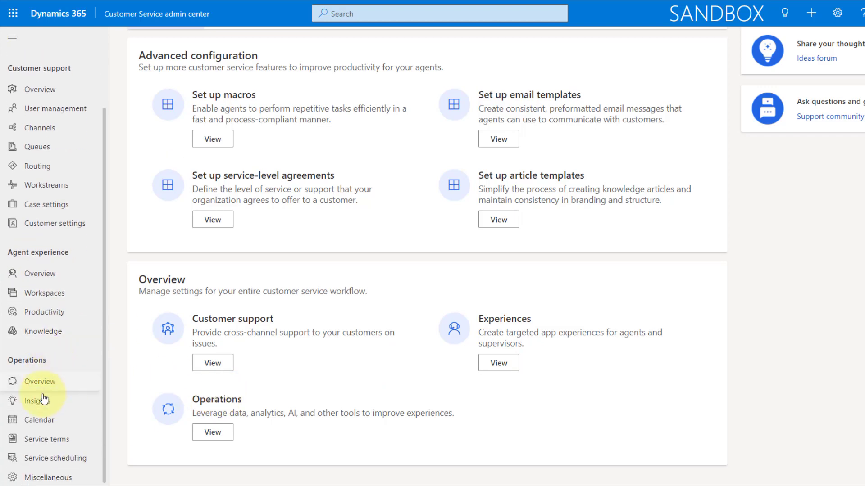
{"action": "mouse_move", "coordinate": [408, 402]}
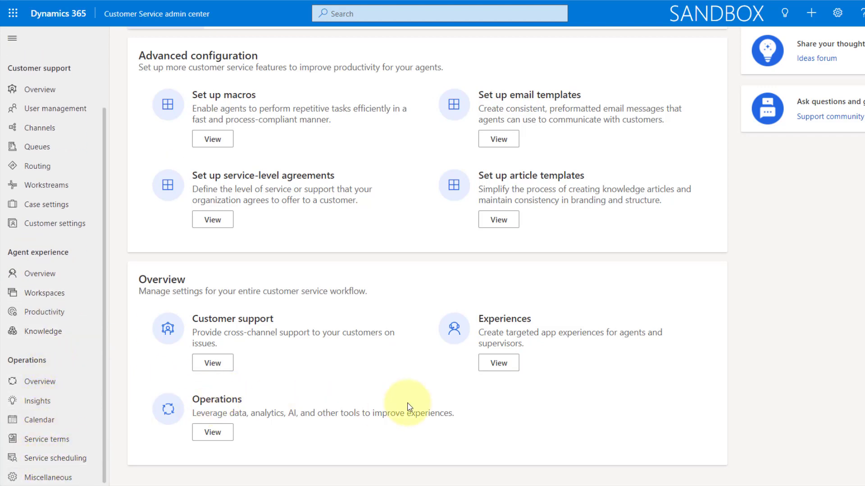
{"action": "scroll", "scroll_direction": "up", "scroll_amount": 3}
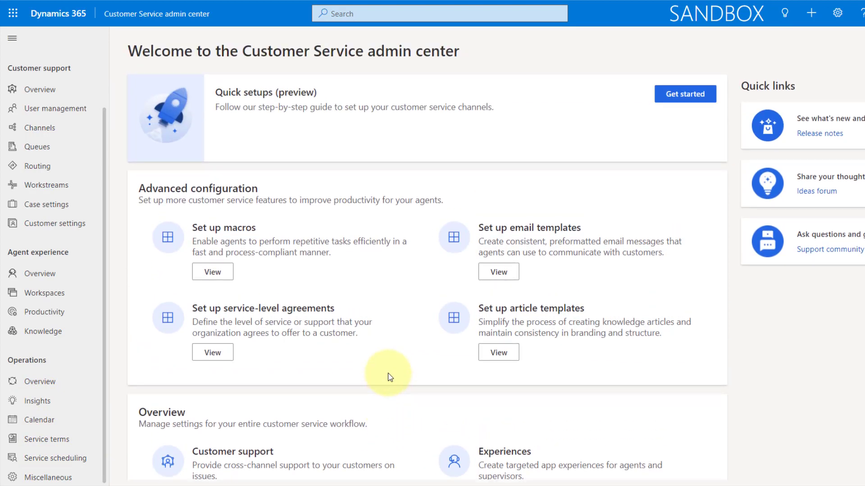
{"action": "mouse_move", "coordinate": [385, 340]}
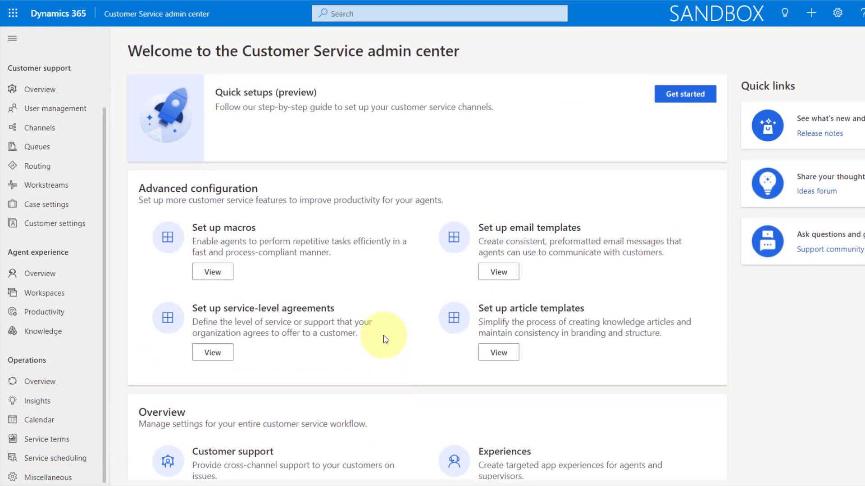
{"action": "scroll", "scroll_direction": "up", "scroll_amount": 3}
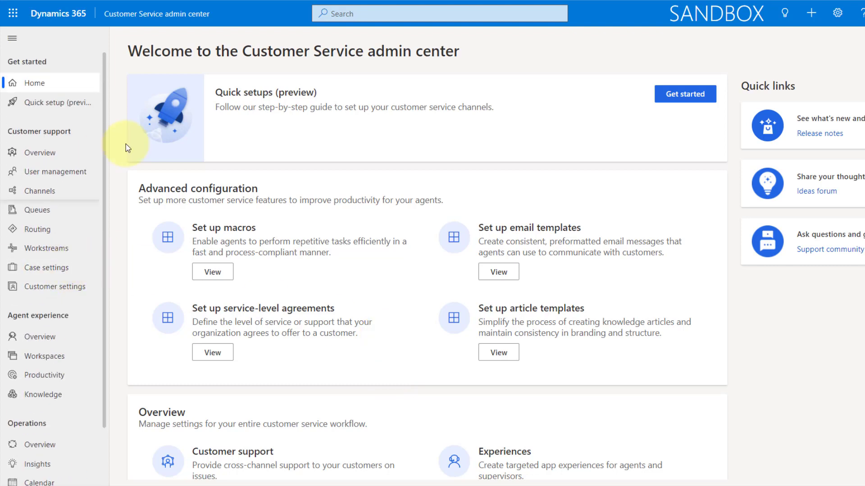
{"action": "mouse_move", "coordinate": [52, 105]}
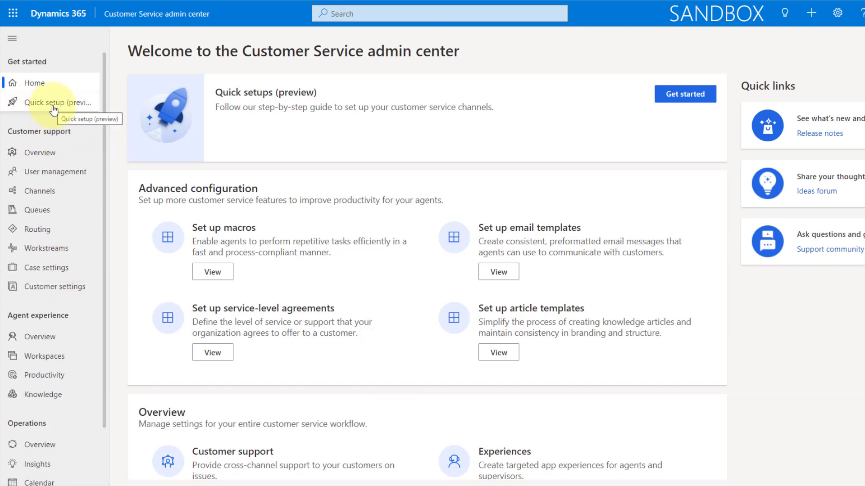
{"action": "mouse_move", "coordinate": [684, 94]}
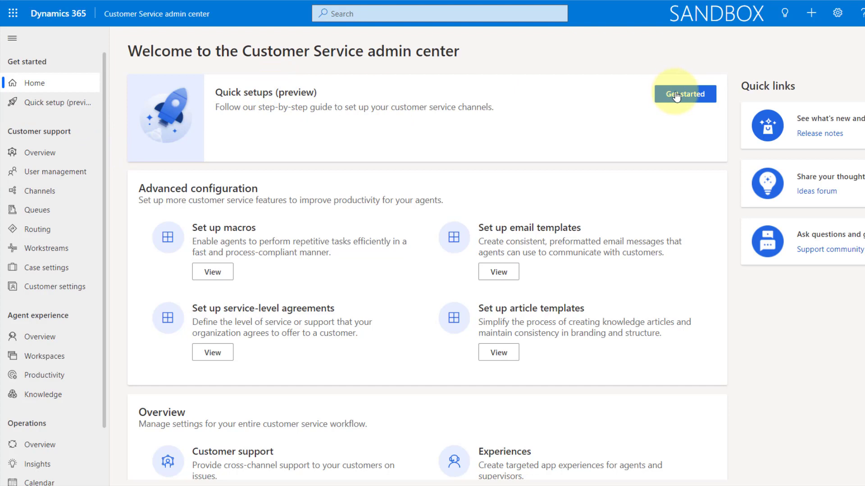
{"action": "left_click", "coordinate": [683, 94]}
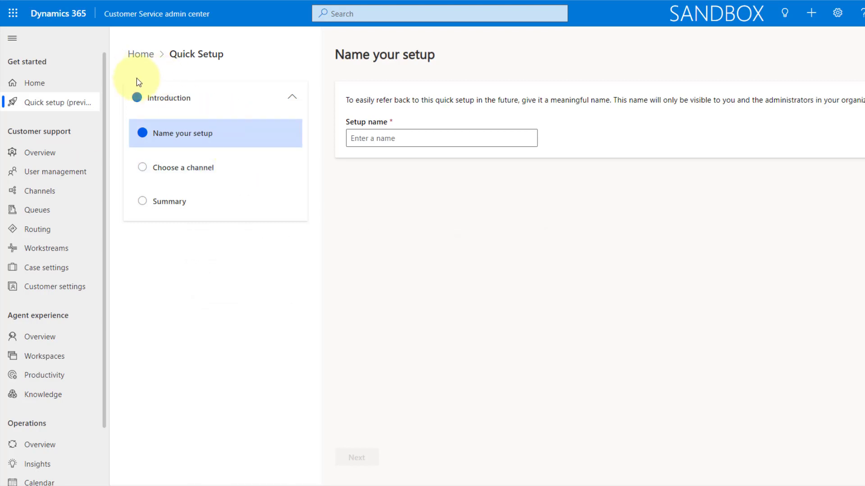
{"action": "mouse_move", "coordinate": [153, 80]}
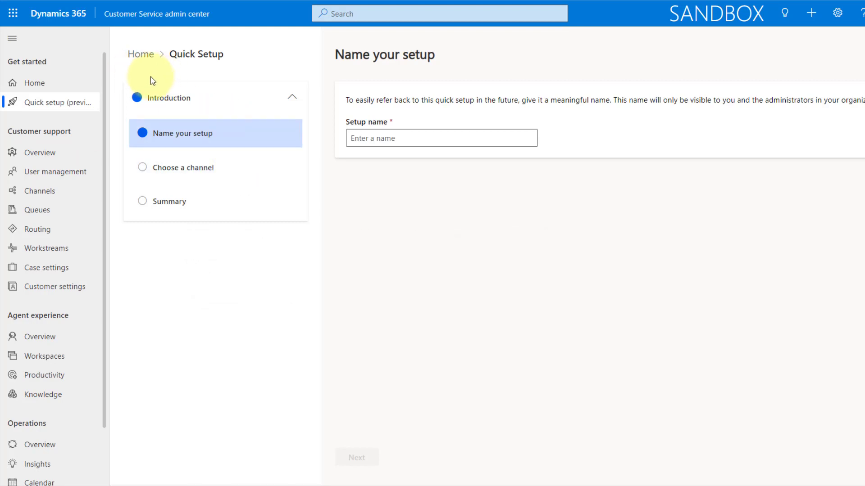
{"action": "mouse_move", "coordinate": [247, 83]}
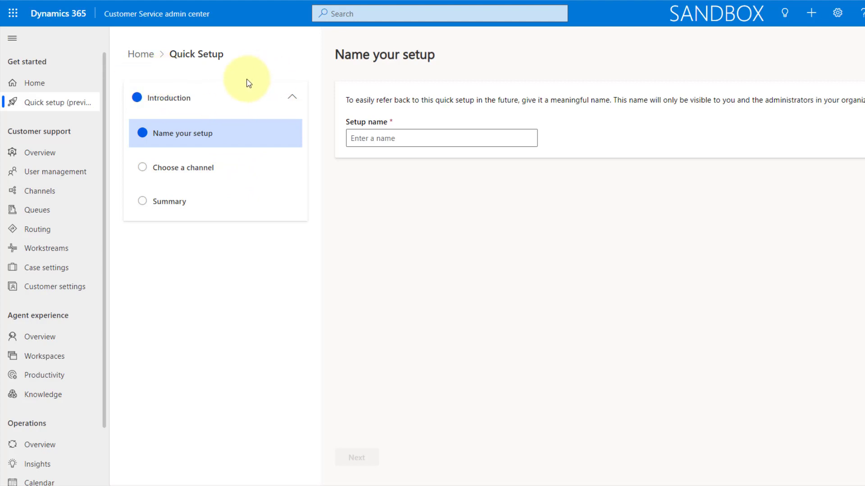
{"action": "mouse_move", "coordinate": [47, 102]}
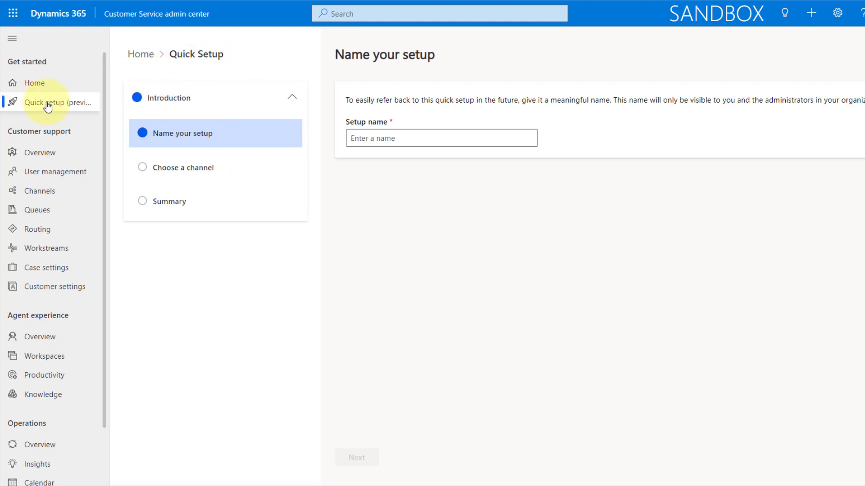
Show the empty Quick Setups list from the left navigation.
{"action": "left_click", "coordinate": [49, 102]}
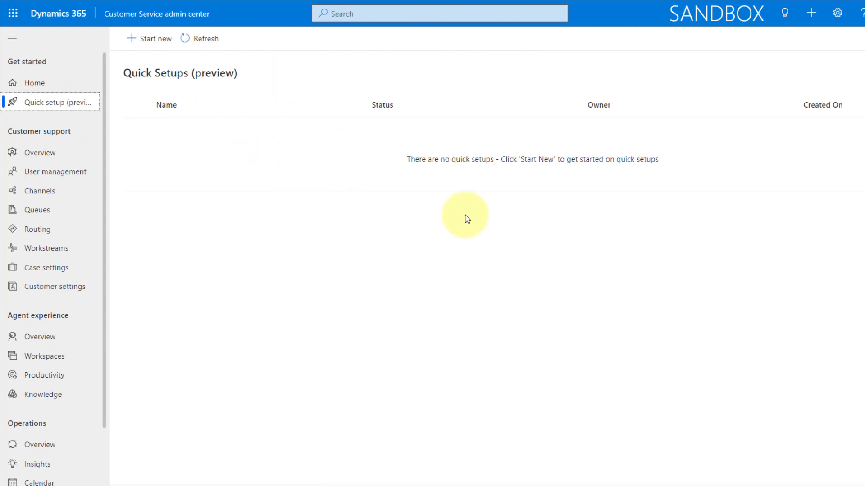
{"action": "mouse_move", "coordinate": [465, 215]}
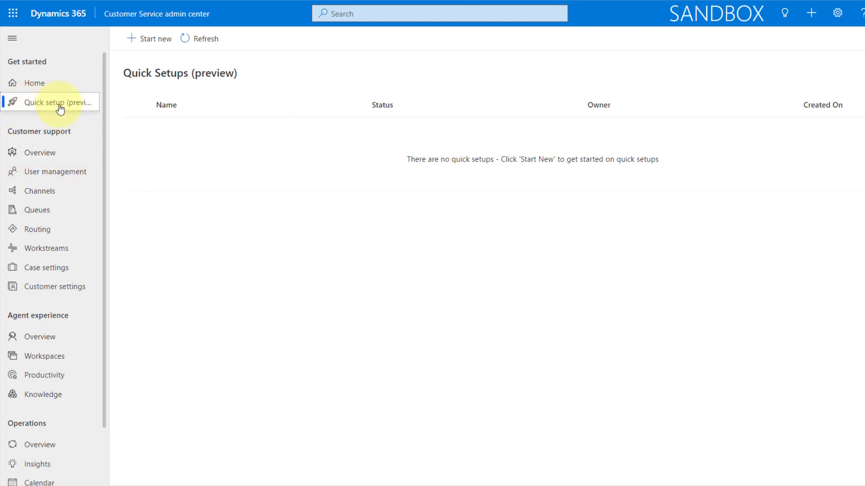
{"action": "mouse_move", "coordinate": [149, 39]}
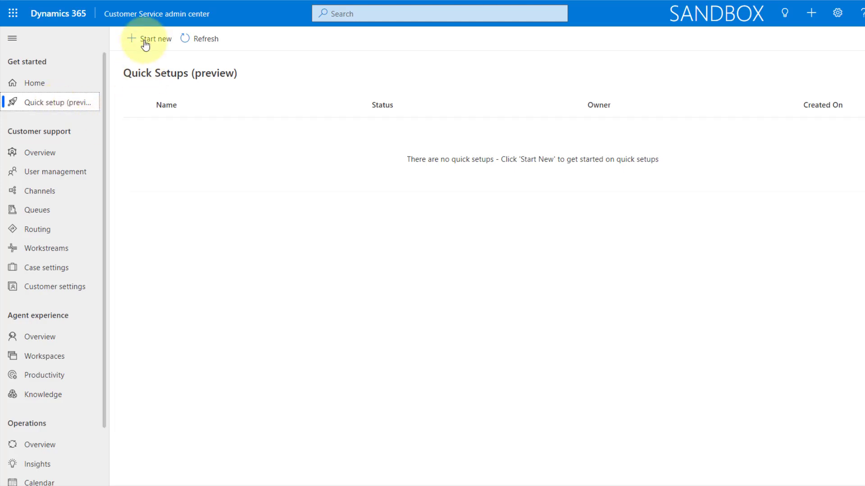
Start a new quick setup and name it Email Setup.
{"action": "left_click", "coordinate": [155, 38]}
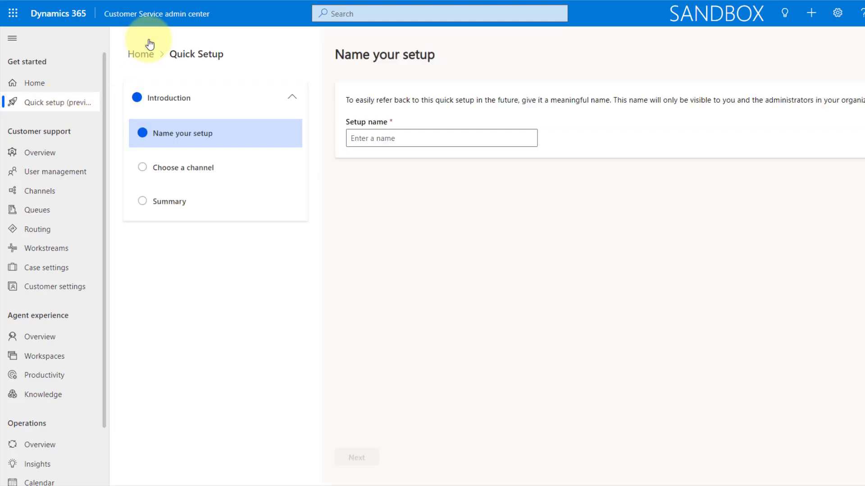
{"action": "mouse_move", "coordinate": [256, 304]}
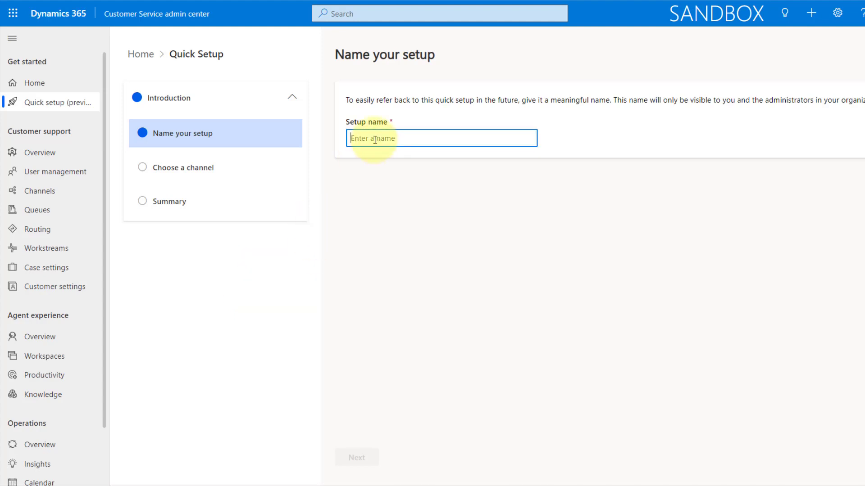
{"action": "type", "text": "Email Setup"}
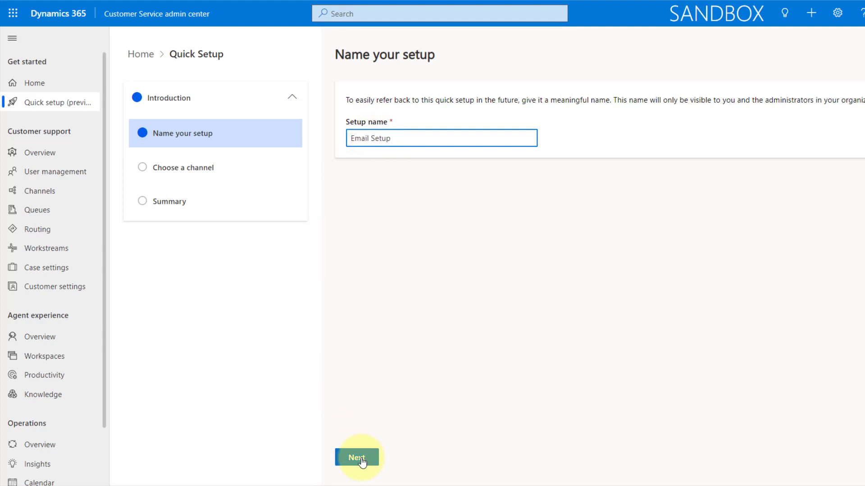
Advance past the name step and choose Email as the channel type.
{"action": "left_click", "coordinate": [357, 458]}
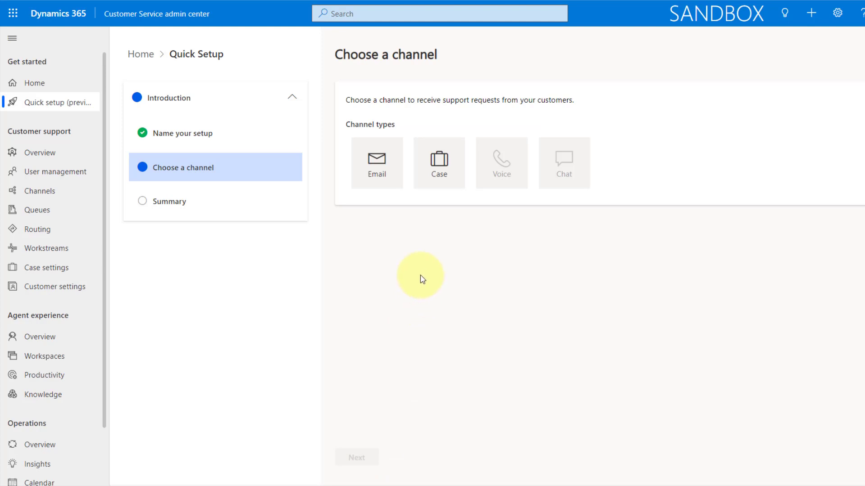
{"action": "mouse_move", "coordinate": [421, 279]}
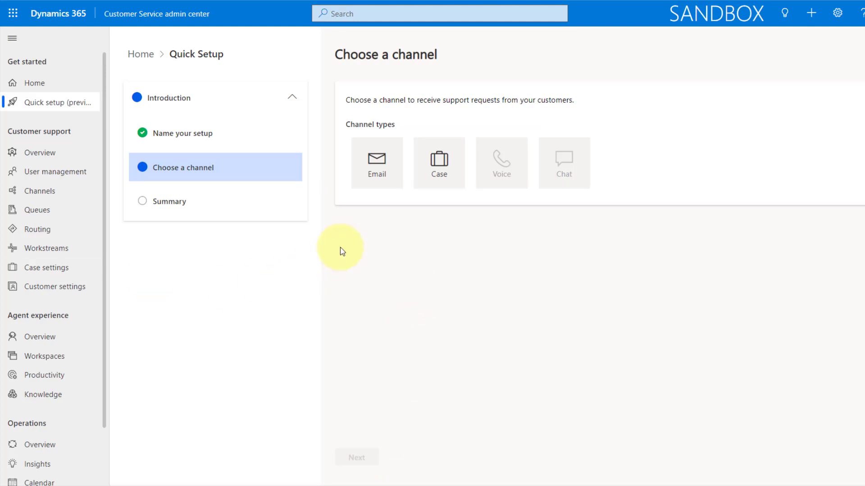
{"action": "mouse_move", "coordinate": [501, 166]}
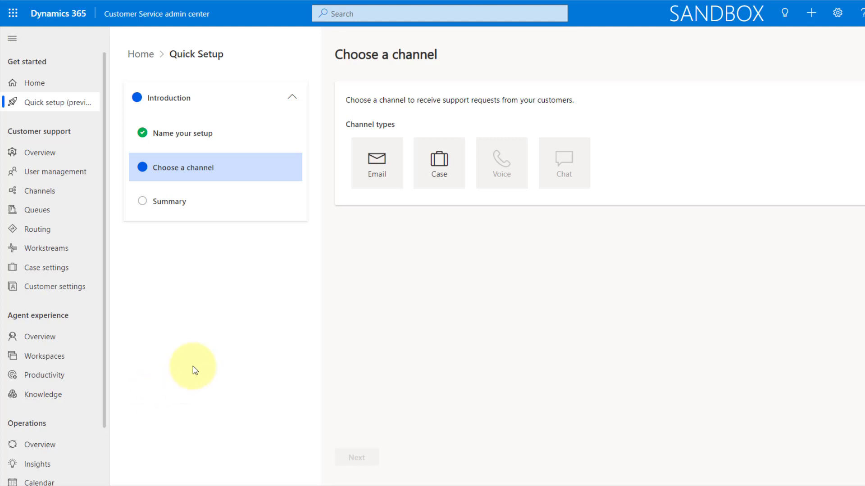
{"action": "left_click", "coordinate": [377, 163]}
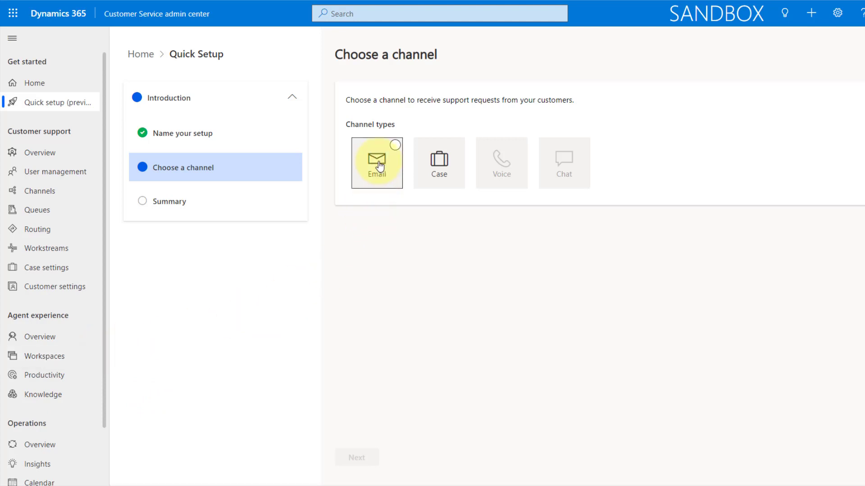
{"action": "left_click", "coordinate": [376, 163]}
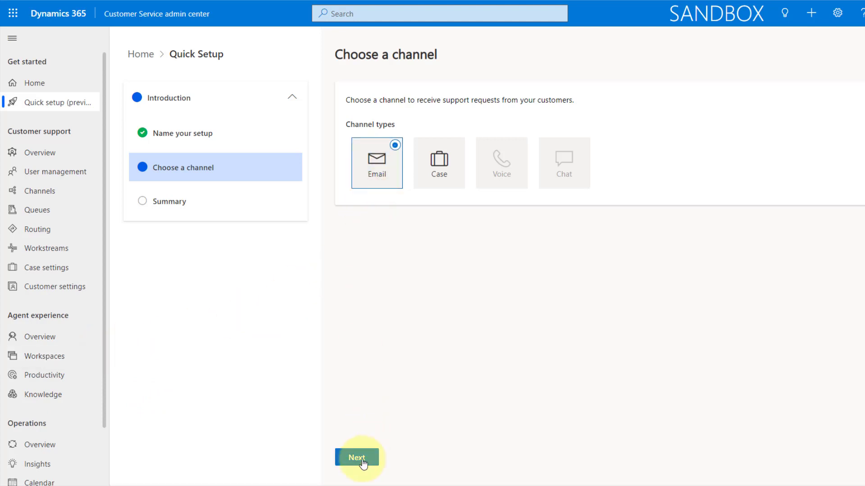
Review the Summary, continue the setup, and expand Add agents to show Create user accounts.
{"action": "left_click", "coordinate": [357, 457]}
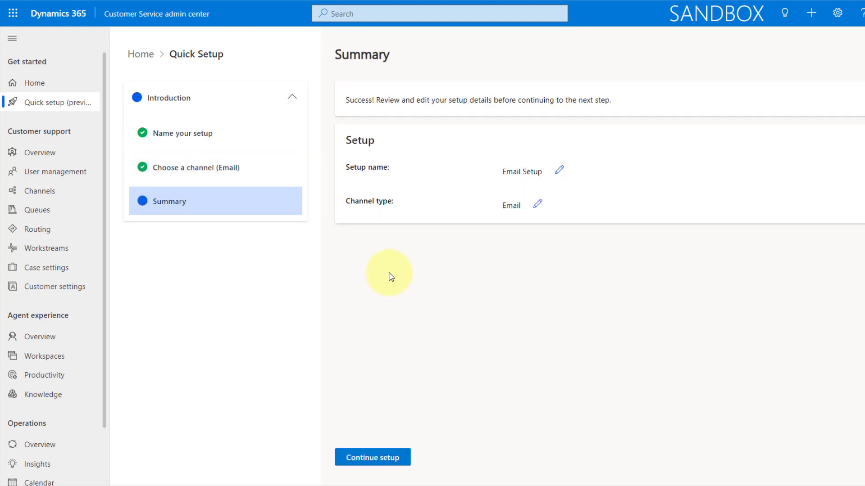
{"action": "mouse_move", "coordinate": [367, 135]}
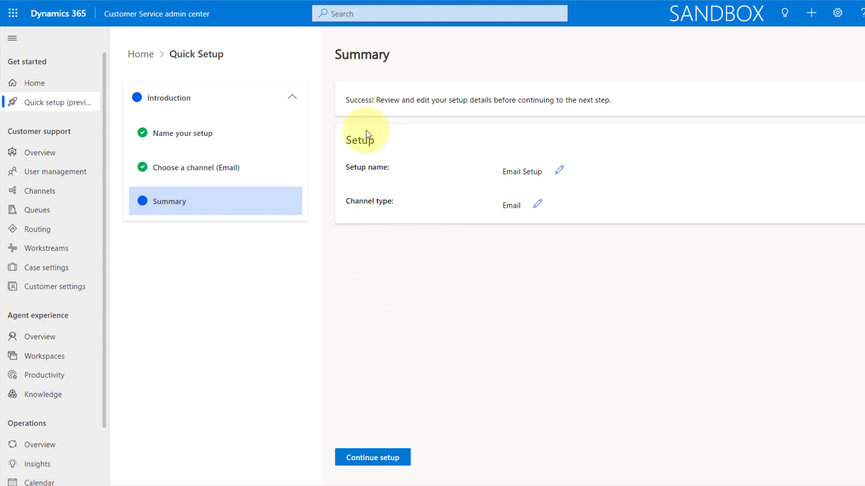
{"action": "mouse_move", "coordinate": [558, 171]}
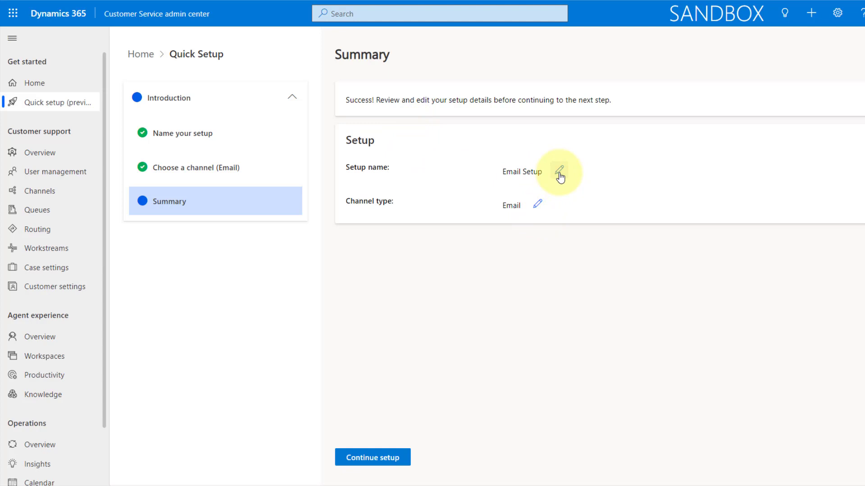
{"action": "mouse_move", "coordinate": [540, 208]}
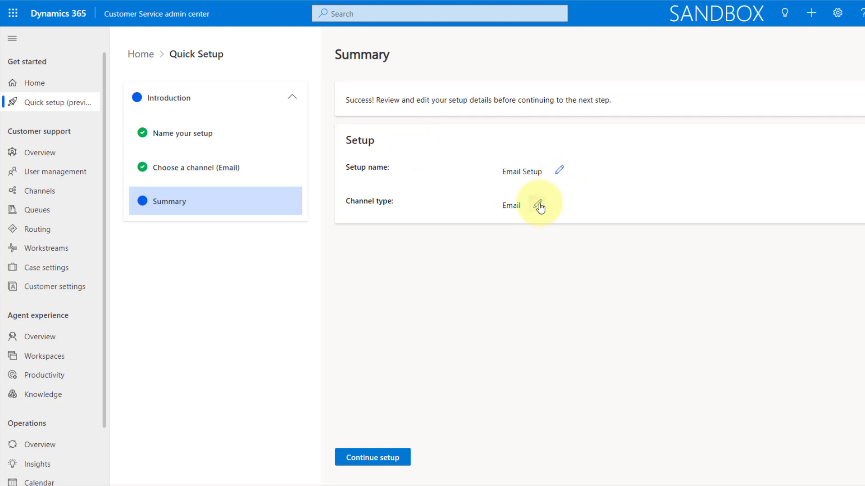
{"action": "mouse_move", "coordinate": [479, 281]}
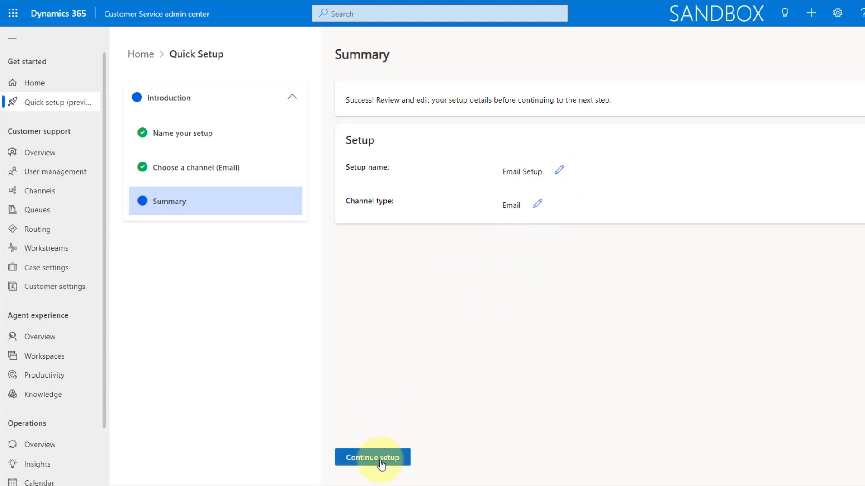
{"action": "left_click", "coordinate": [372, 458]}
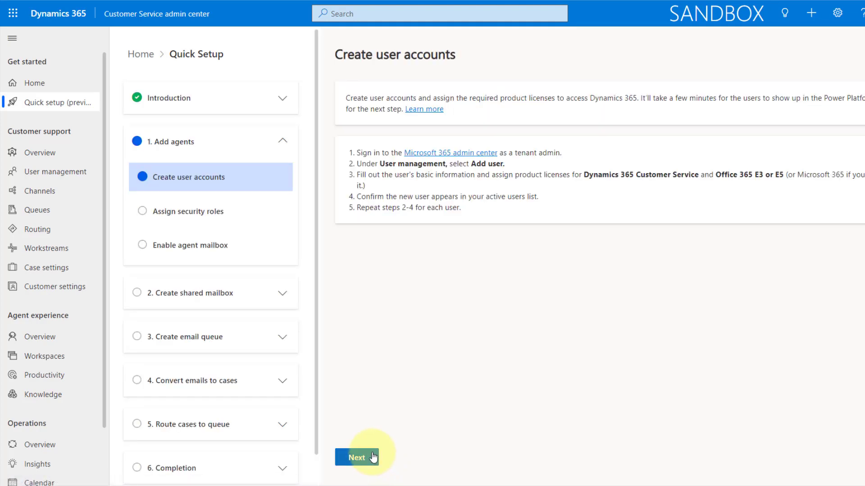
{"action": "mouse_move", "coordinate": [376, 251]}
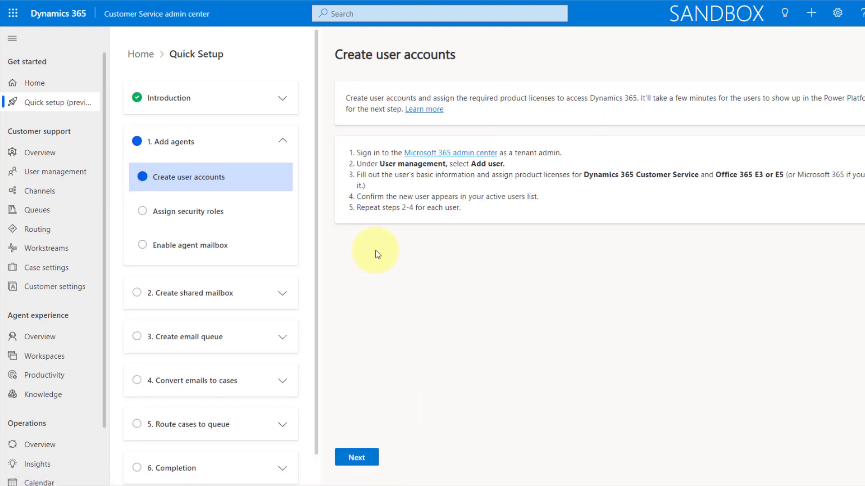
{"action": "mouse_move", "coordinate": [254, 169]}
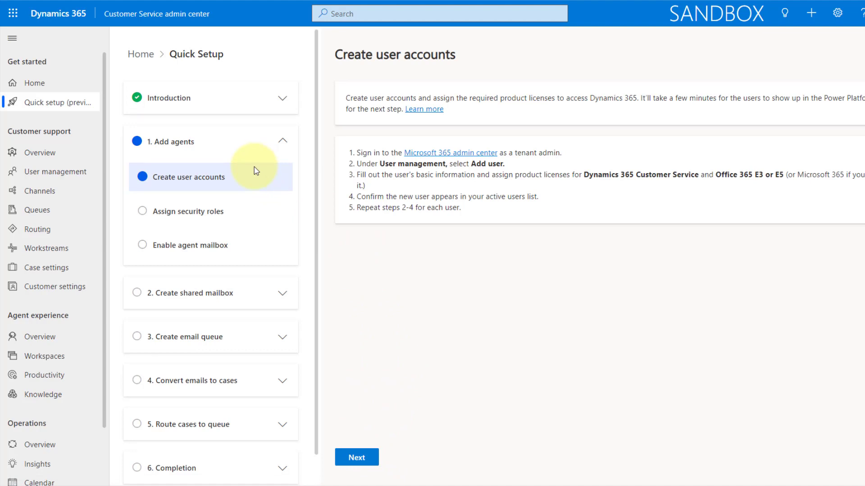
{"action": "mouse_move", "coordinate": [231, 210]}
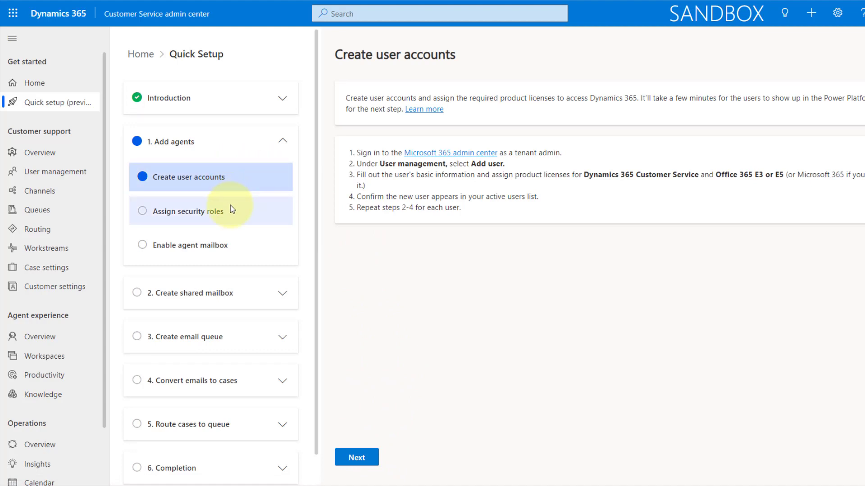
{"action": "left_click", "coordinate": [282, 141]}
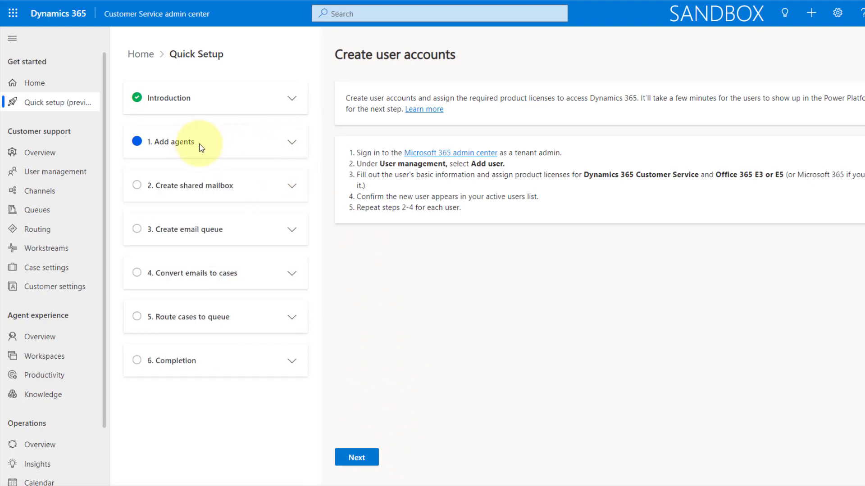
{"action": "mouse_move", "coordinate": [187, 186]}
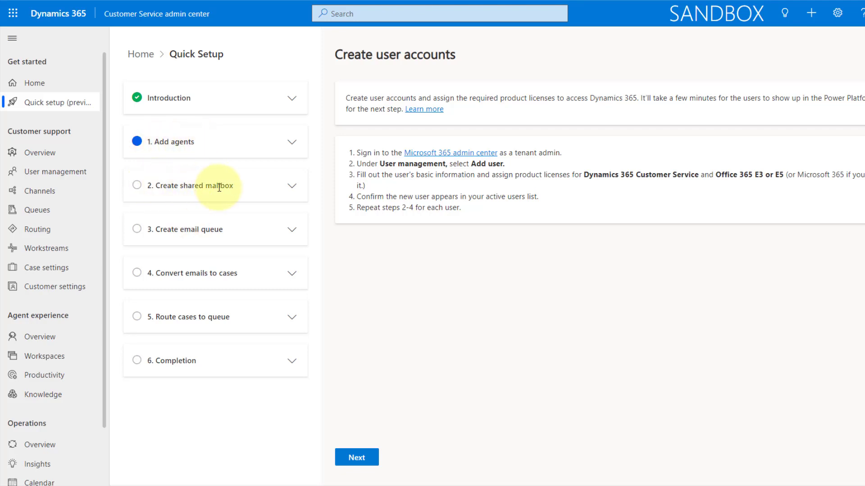
{"action": "mouse_move", "coordinate": [208, 228]}
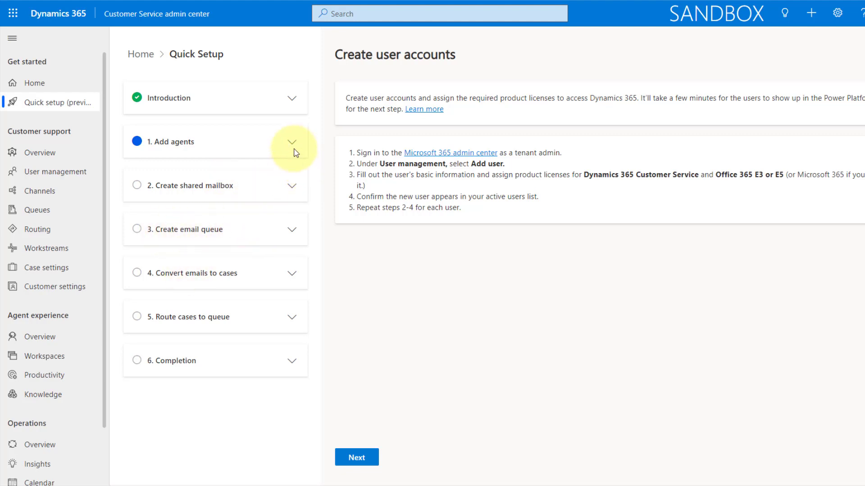
{"action": "left_click", "coordinate": [292, 142]}
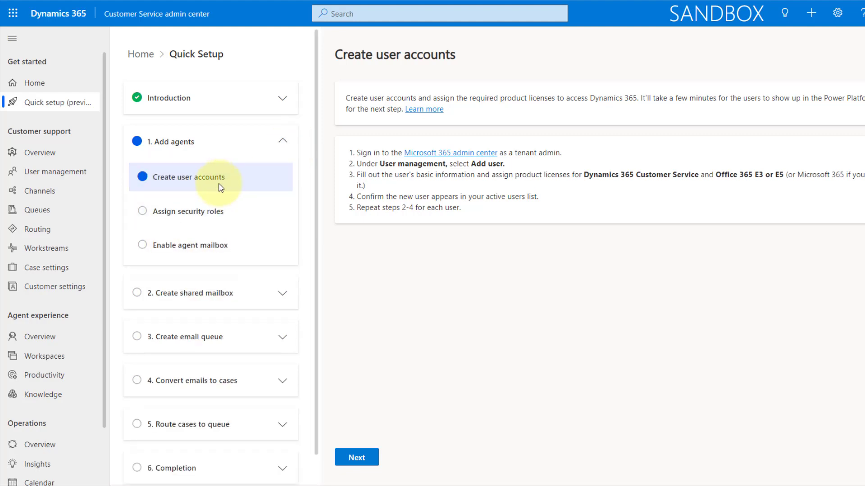
{"action": "mouse_move", "coordinate": [210, 211]}
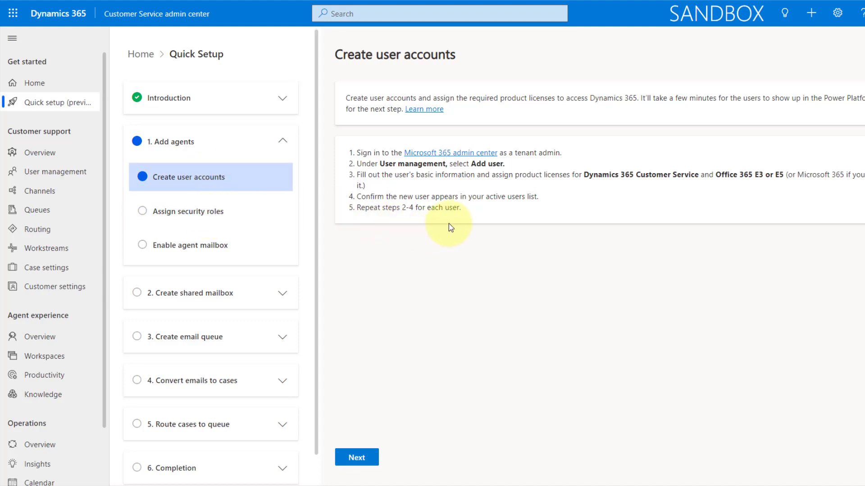
{"action": "mouse_move", "coordinate": [370, 205]}
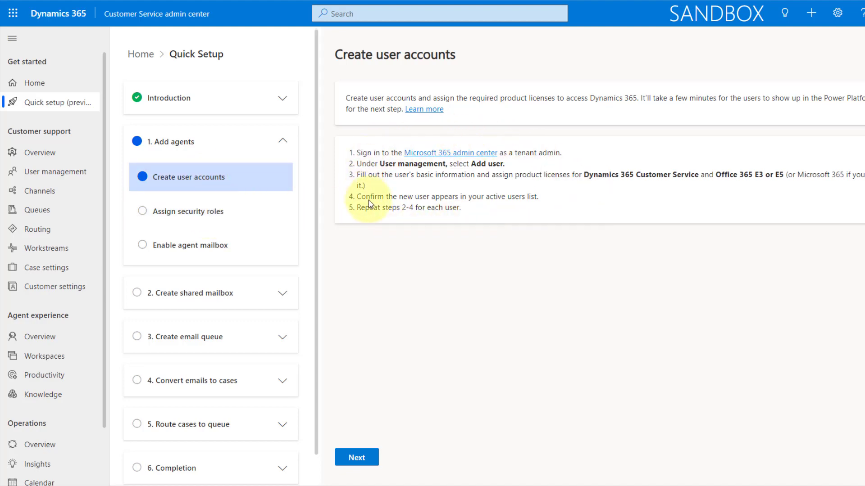
{"action": "mouse_move", "coordinate": [439, 156]}
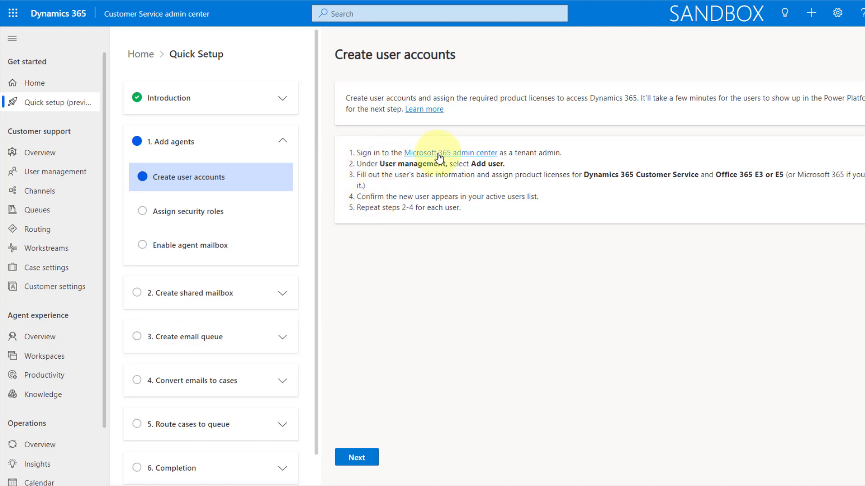
{"action": "mouse_move", "coordinate": [364, 171]}
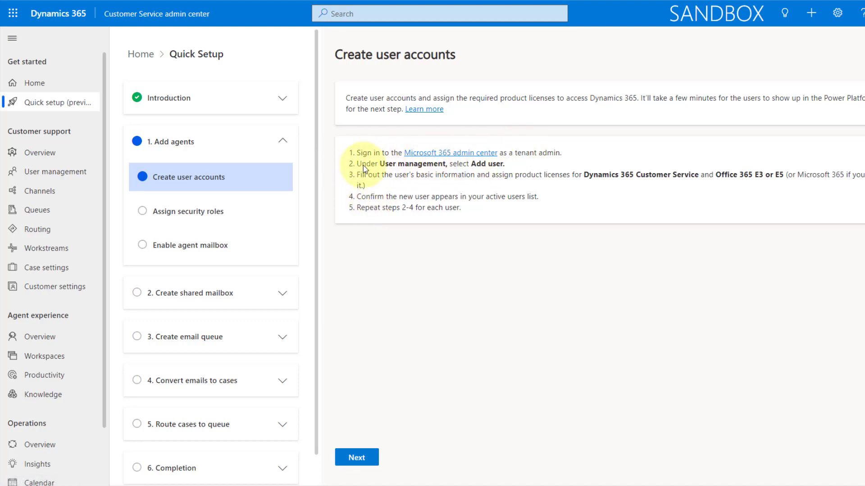
{"action": "mouse_move", "coordinate": [491, 172]}
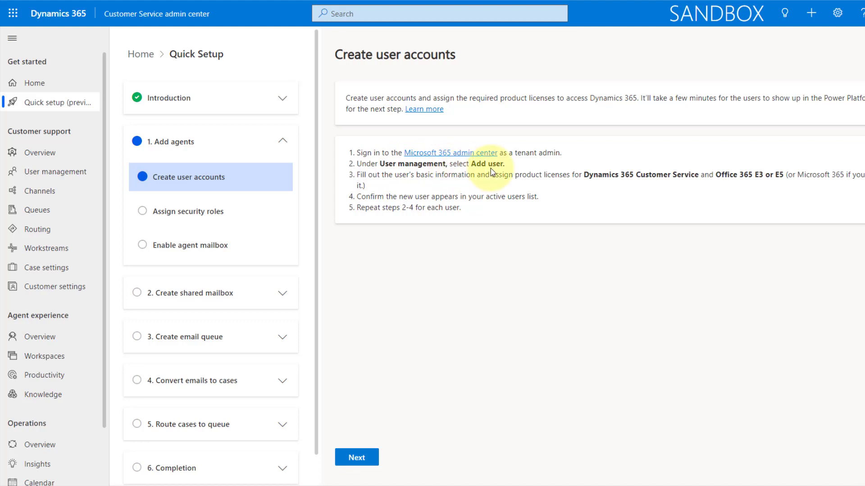
{"action": "mouse_move", "coordinate": [357, 457]}
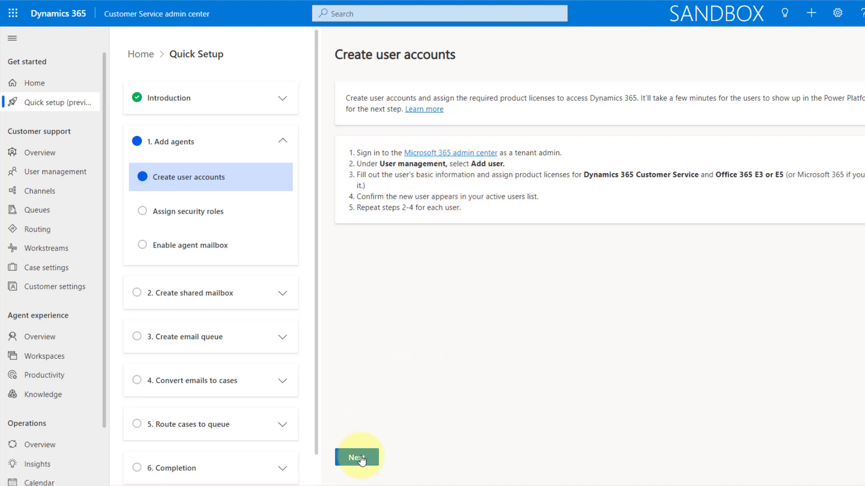
Complete security roles and agent mailbox, confirm synchronization validated, and reach Create shared mailbox.
{"action": "left_click", "coordinate": [356, 458]}
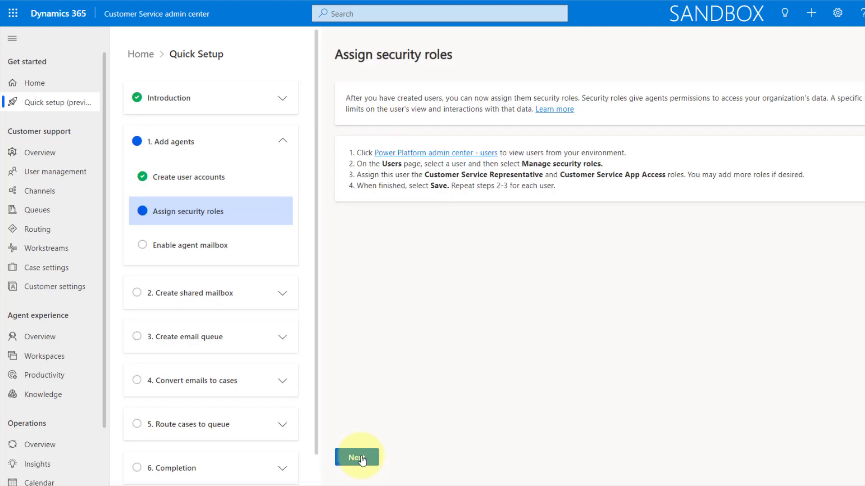
{"action": "left_click", "coordinate": [356, 458]}
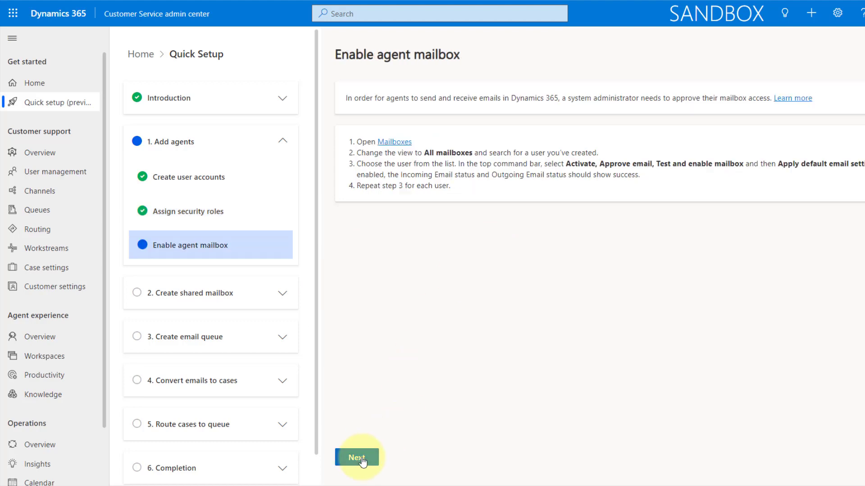
{"action": "mouse_move", "coordinate": [408, 466]}
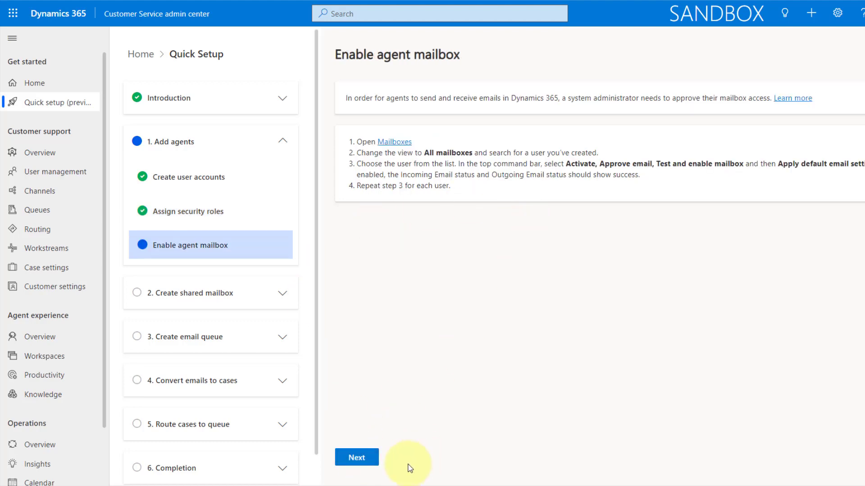
{"action": "left_click", "coordinate": [357, 458]}
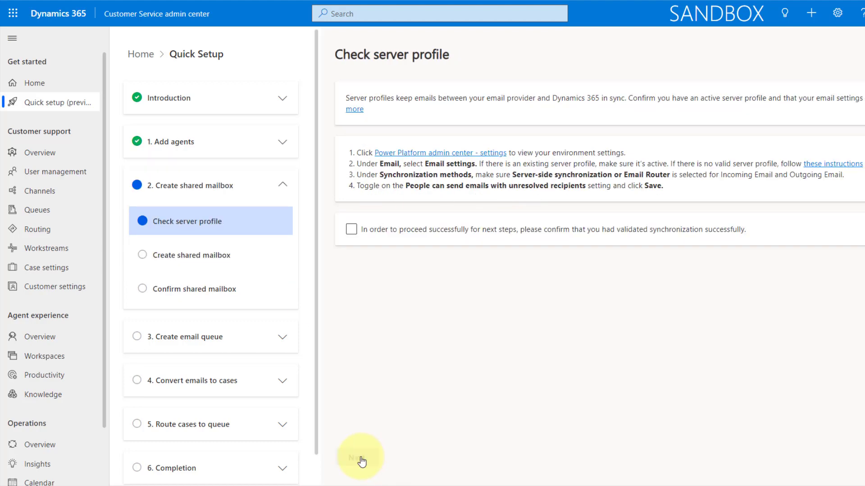
{"action": "mouse_move", "coordinate": [205, 196]}
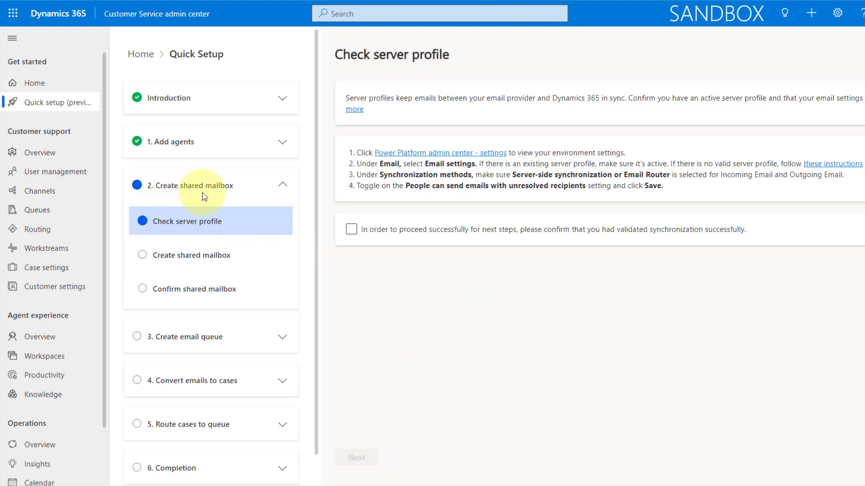
{"action": "mouse_move", "coordinate": [153, 187]}
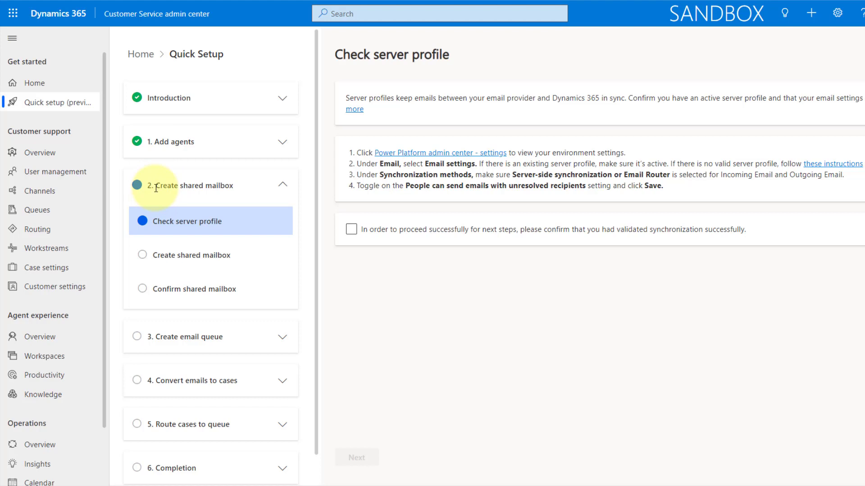
{"action": "mouse_move", "coordinate": [302, 236]}
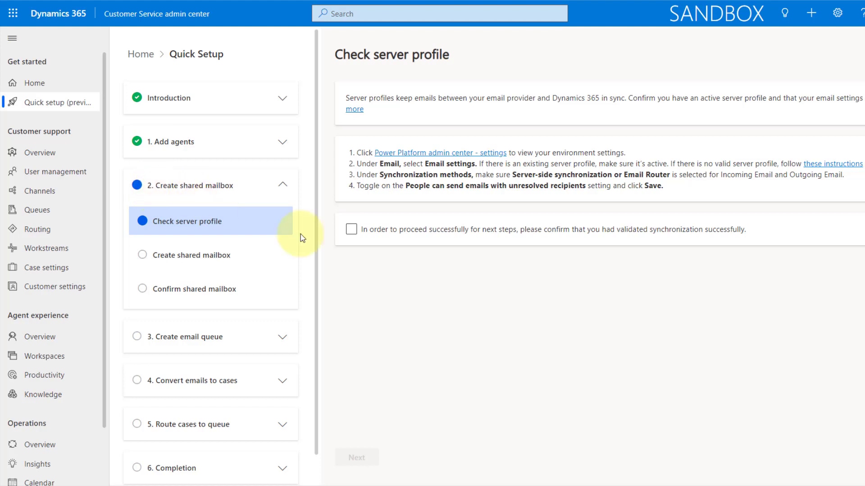
{"action": "left_click", "coordinate": [351, 229]}
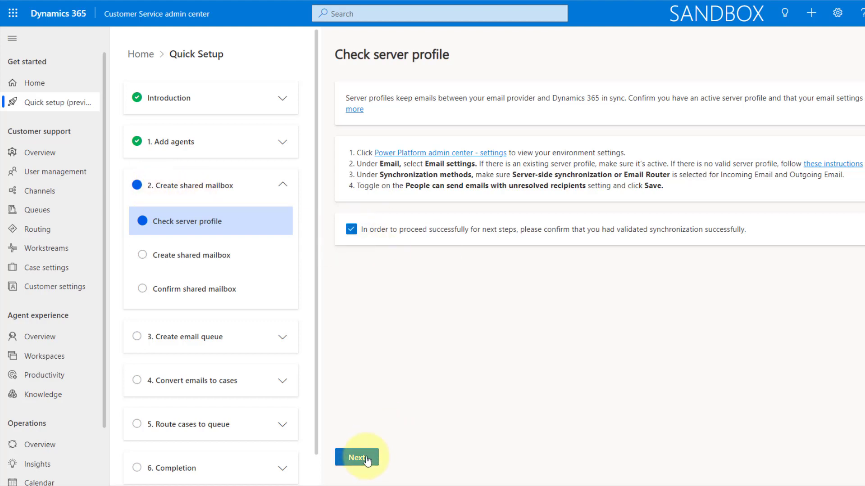
{"action": "left_click", "coordinate": [356, 457]}
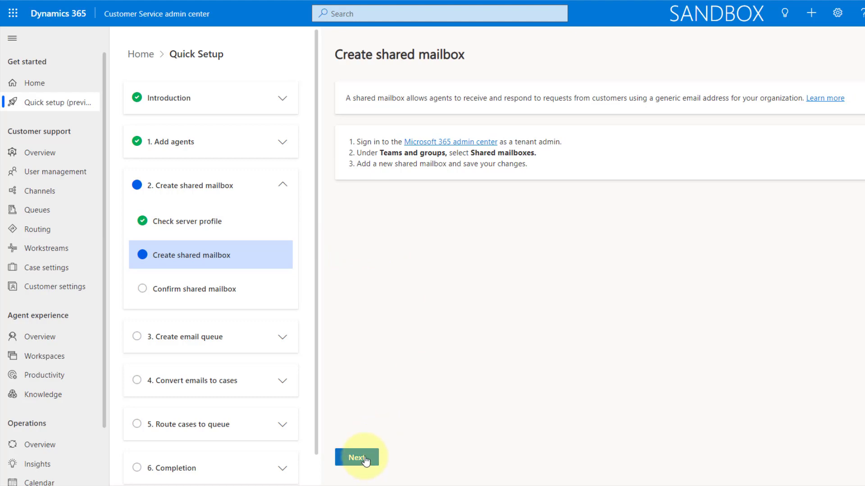
{"action": "left_click", "coordinate": [357, 458]}
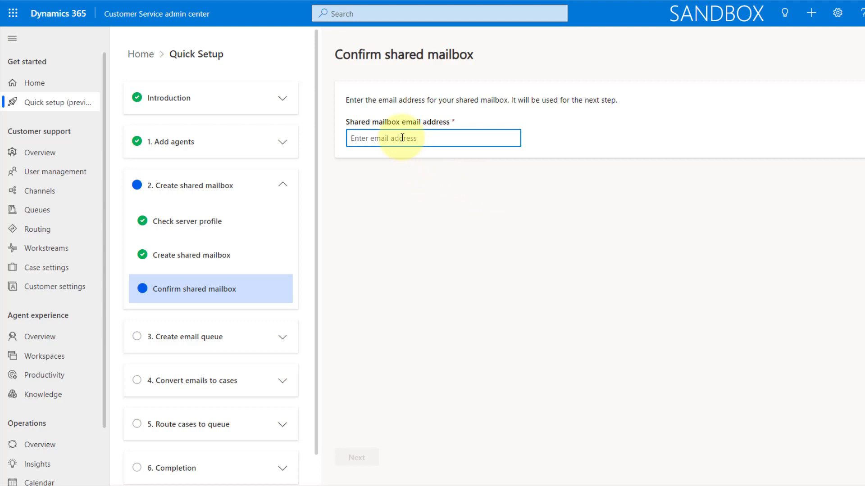
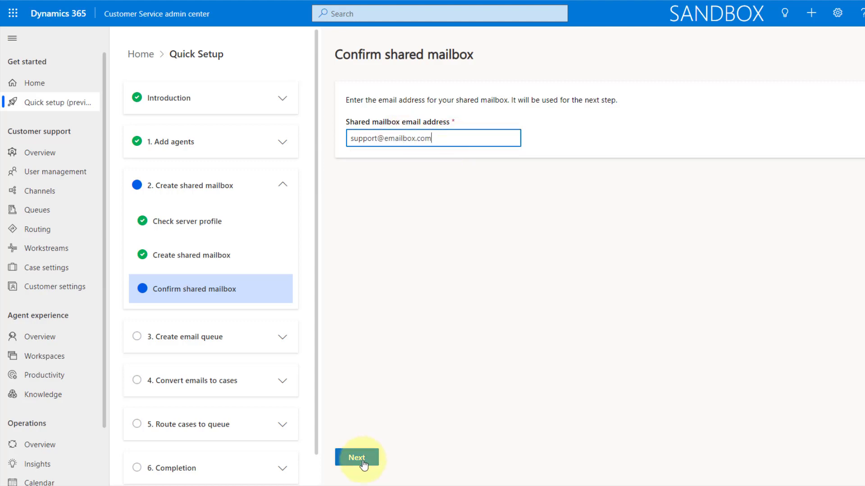
{"action": "mouse_move", "coordinate": [360, 431]}
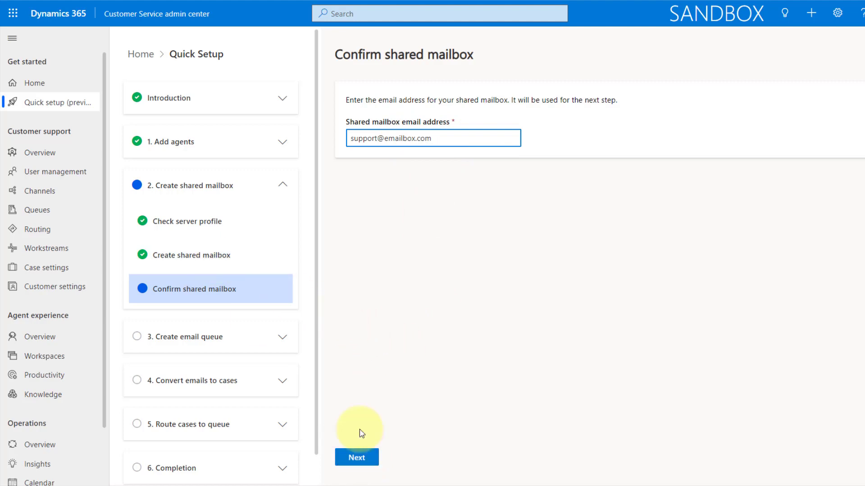
Confirm the shared mailbox and create an email queue named Support.
{"action": "left_click", "coordinate": [357, 458]}
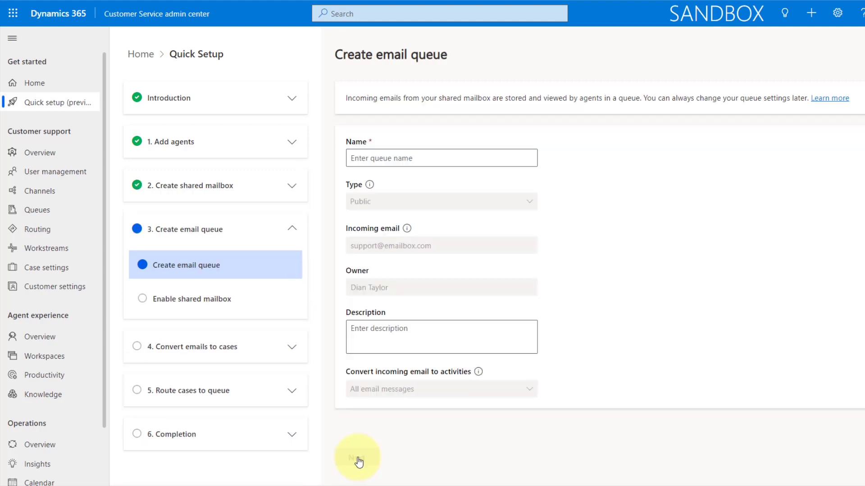
{"action": "mouse_move", "coordinate": [476, 209]}
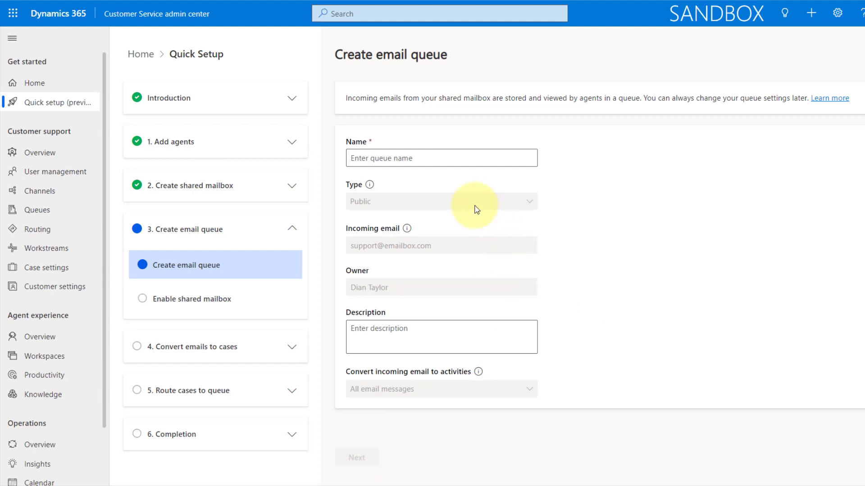
{"action": "left_click", "coordinate": [441, 157]}
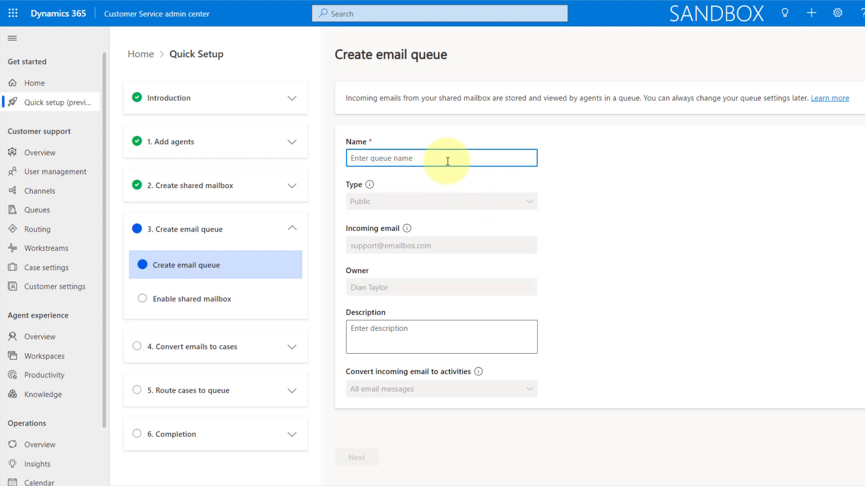
{"action": "type", "text": "Sup"}
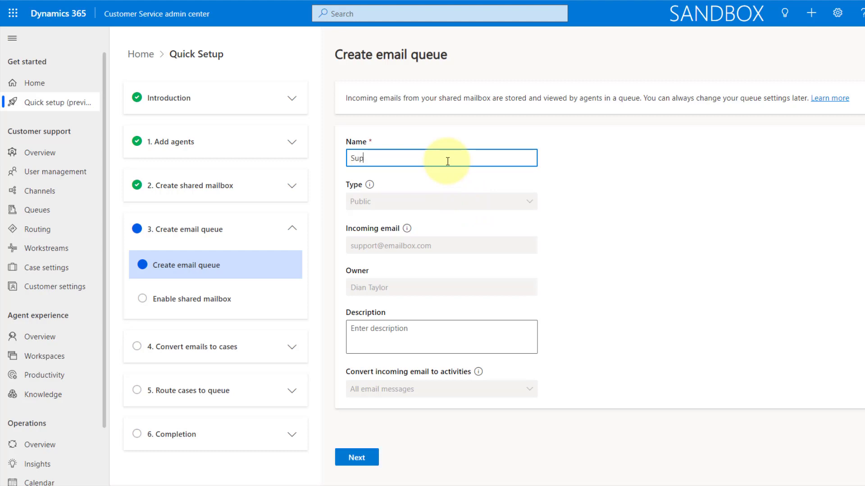
{"action": "type", "text": "port"}
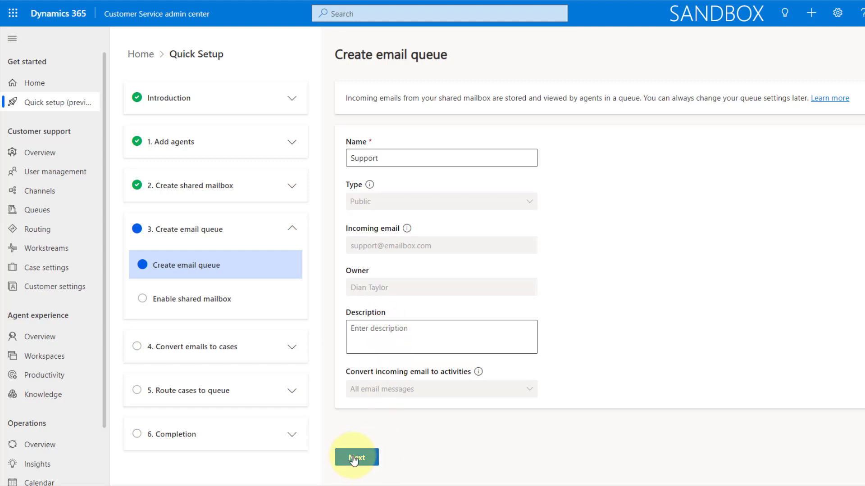
{"action": "left_click", "coordinate": [355, 457]}
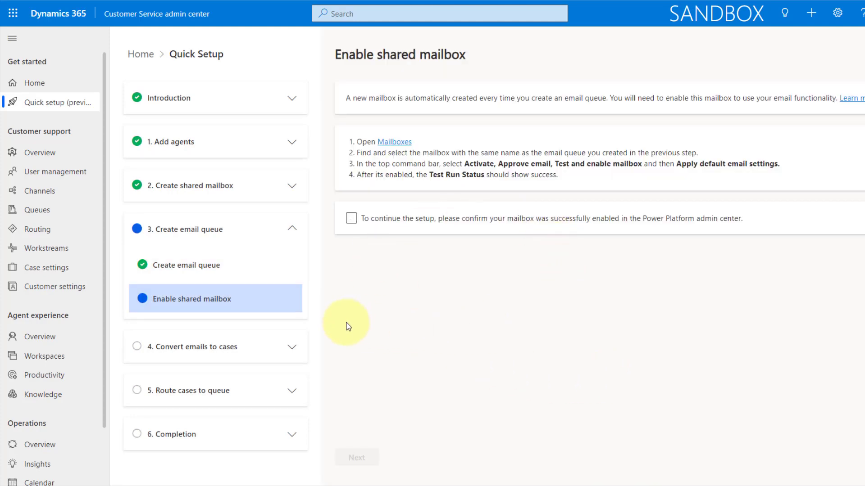
{"action": "mouse_move", "coordinate": [259, 269]}
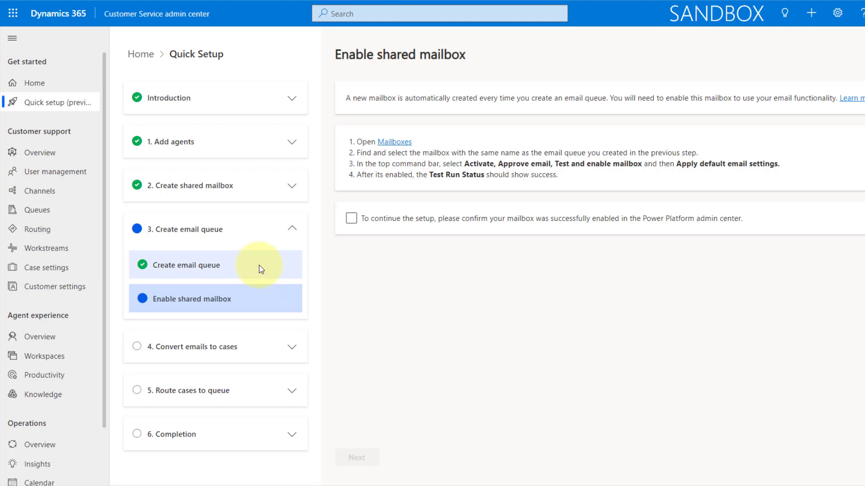
{"action": "mouse_move", "coordinate": [260, 268]}
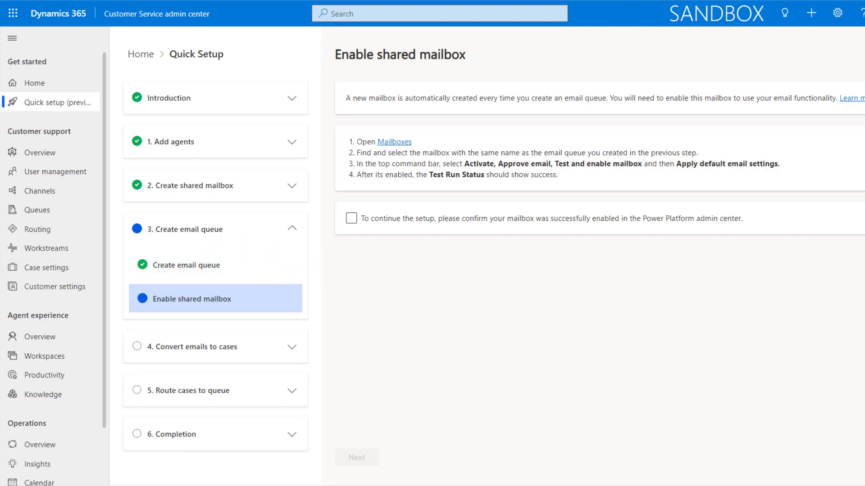
{"action": "mouse_move", "coordinate": [550, 259]}
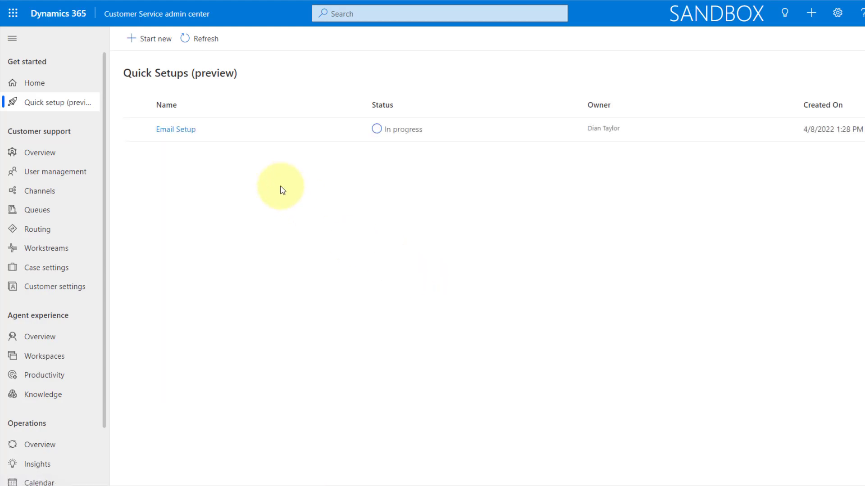
{"action": "mouse_move", "coordinate": [270, 136]}
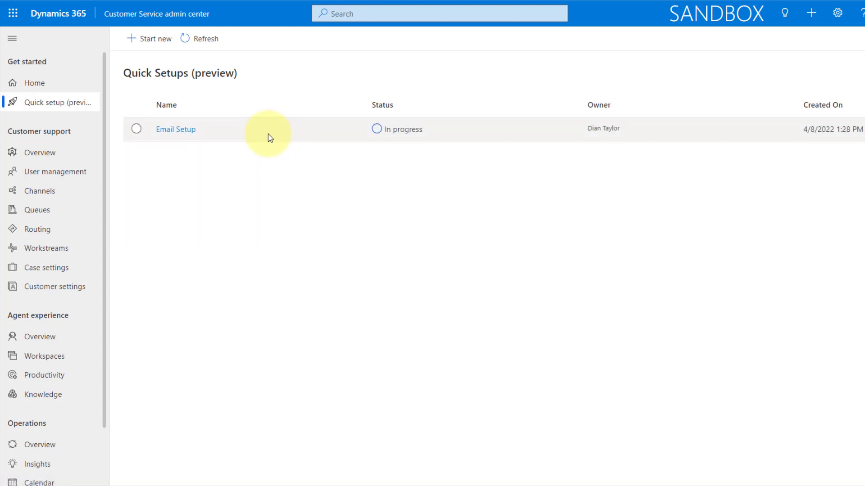
{"action": "mouse_move", "coordinate": [262, 139]}
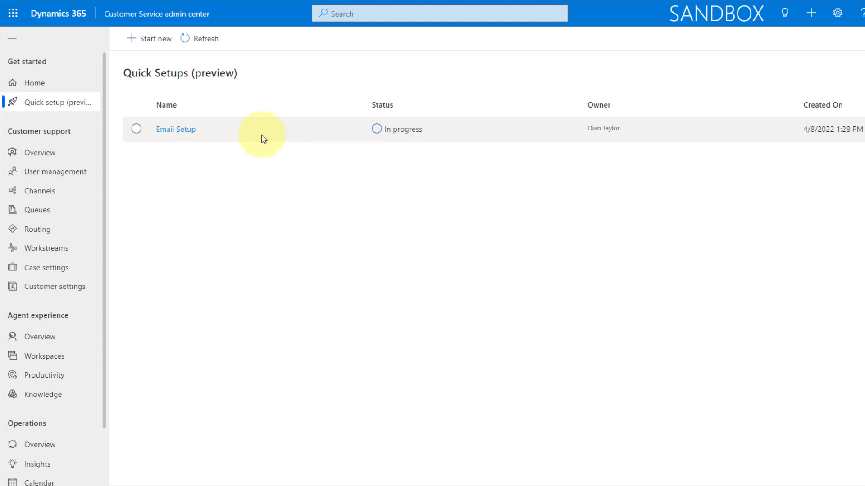
{"action": "mouse_move", "coordinate": [321, 131]}
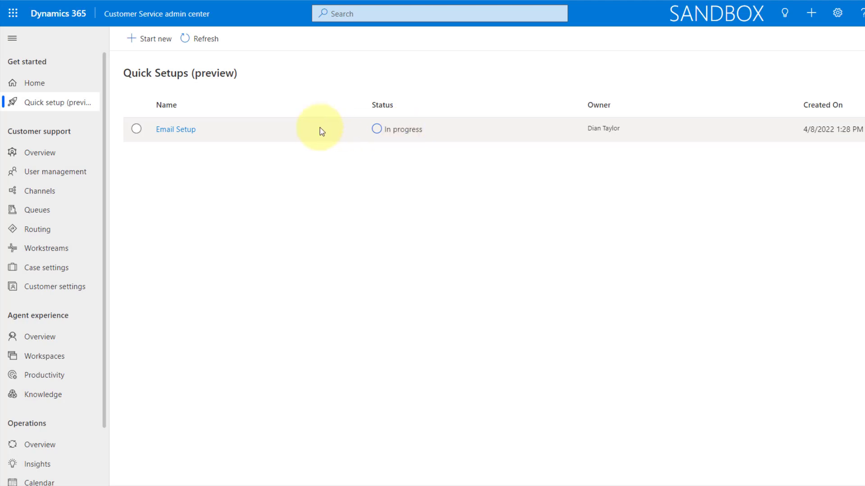
{"action": "mouse_move", "coordinate": [191, 132]}
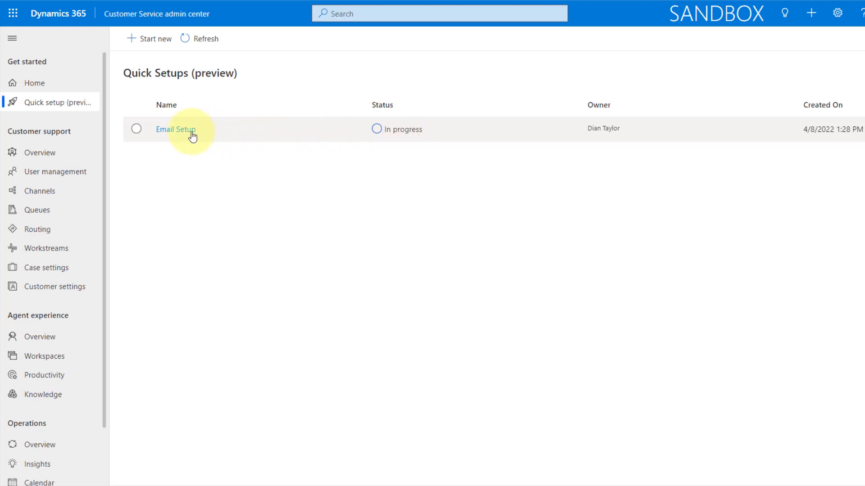
Resume Email Setup from the Quick Setups list at the Enable shared mailbox step.
{"action": "left_click", "coordinate": [176, 129]}
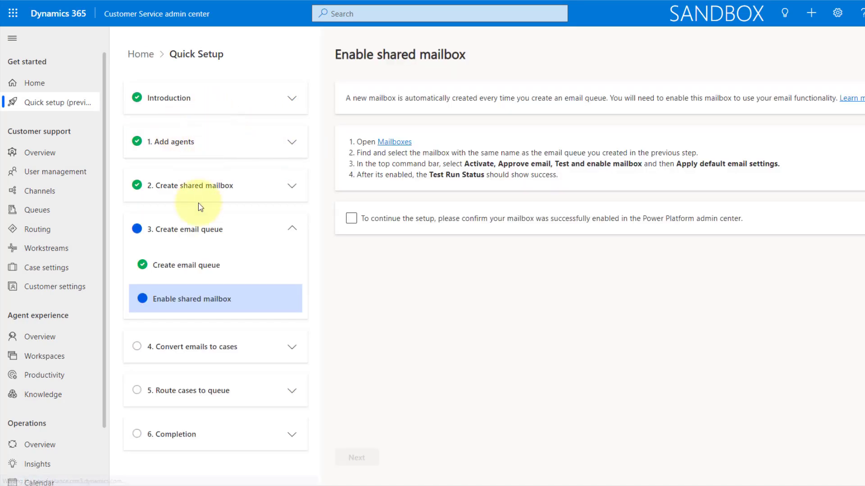